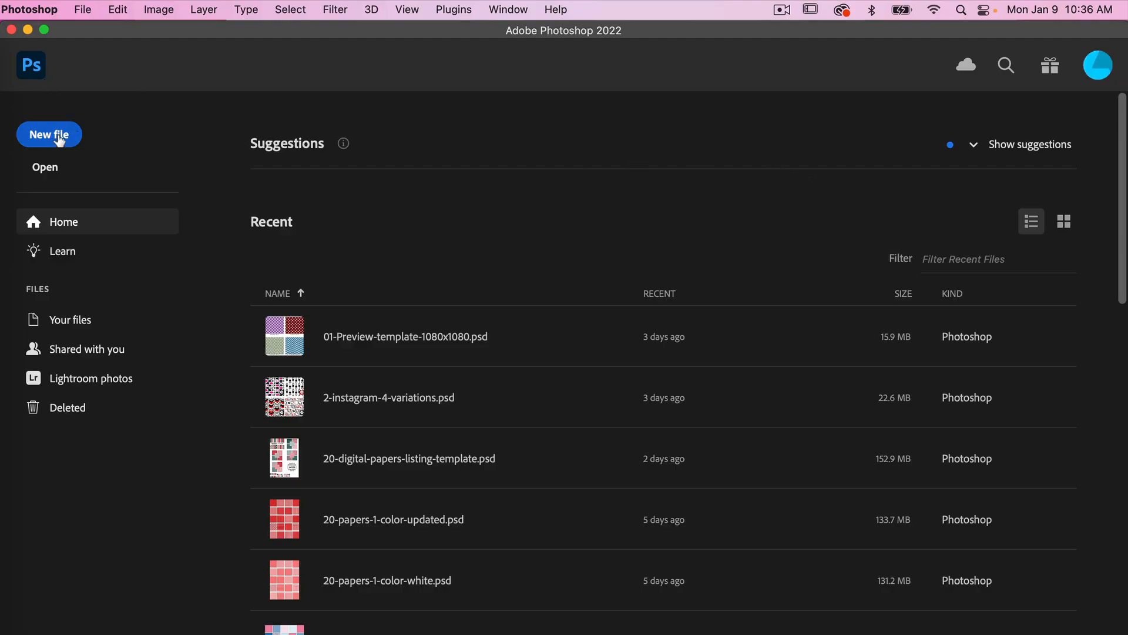
- Create a new 1200 × 1200 px, 300 ppi RGB document with transparent background
{"action": "left_click", "coordinate": [48, 134]}
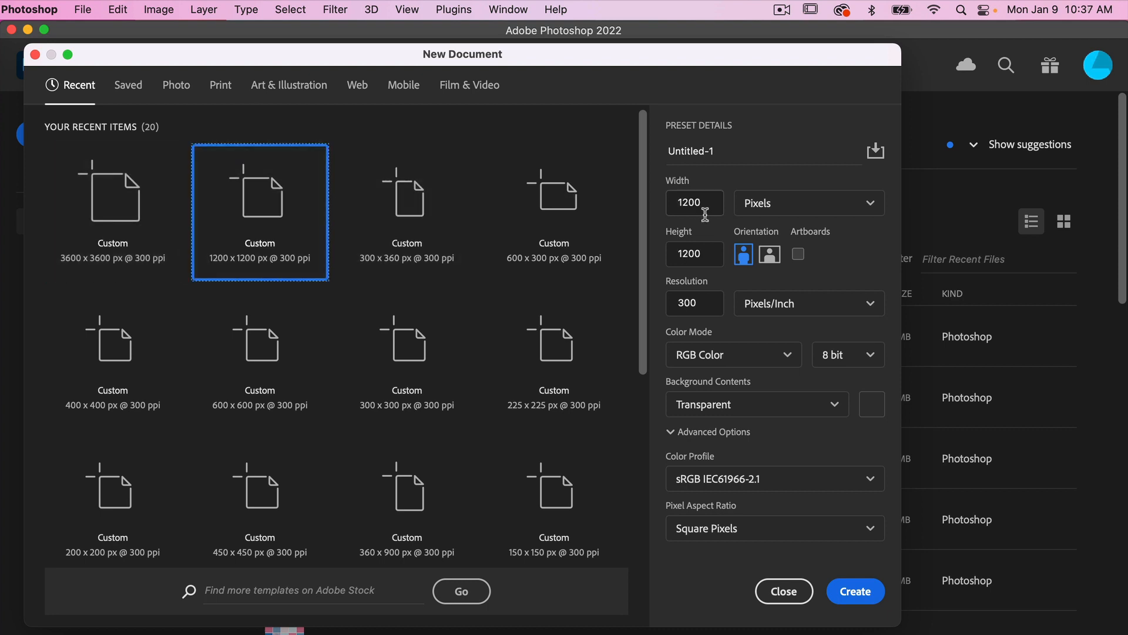
{"action": "mouse_move", "coordinate": [695, 254]}
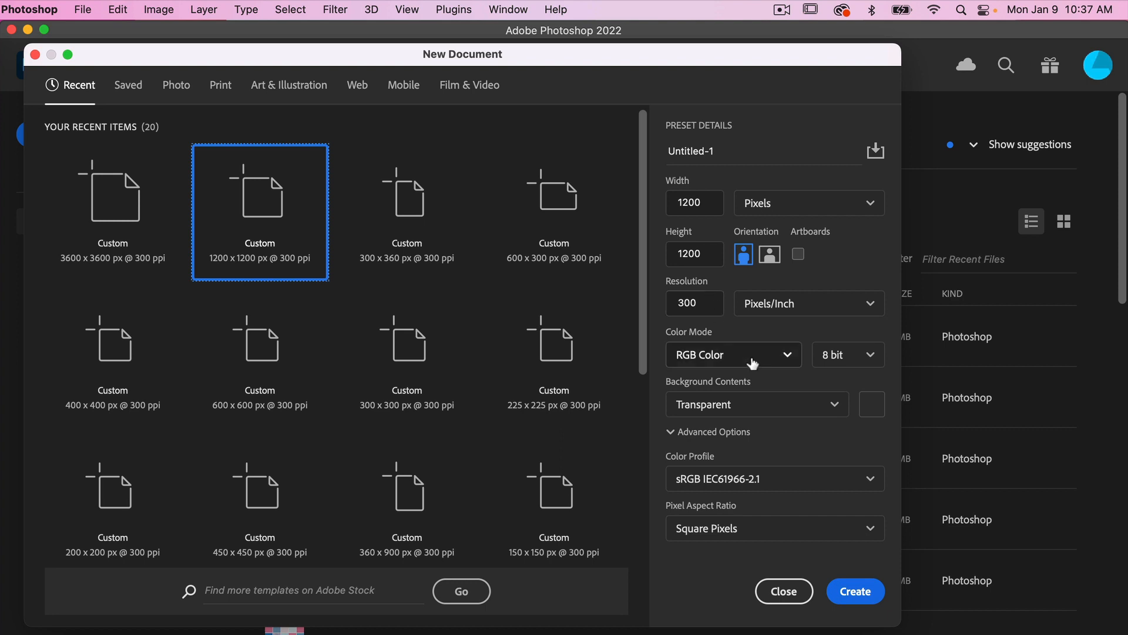
{"action": "mouse_move", "coordinate": [764, 415]}
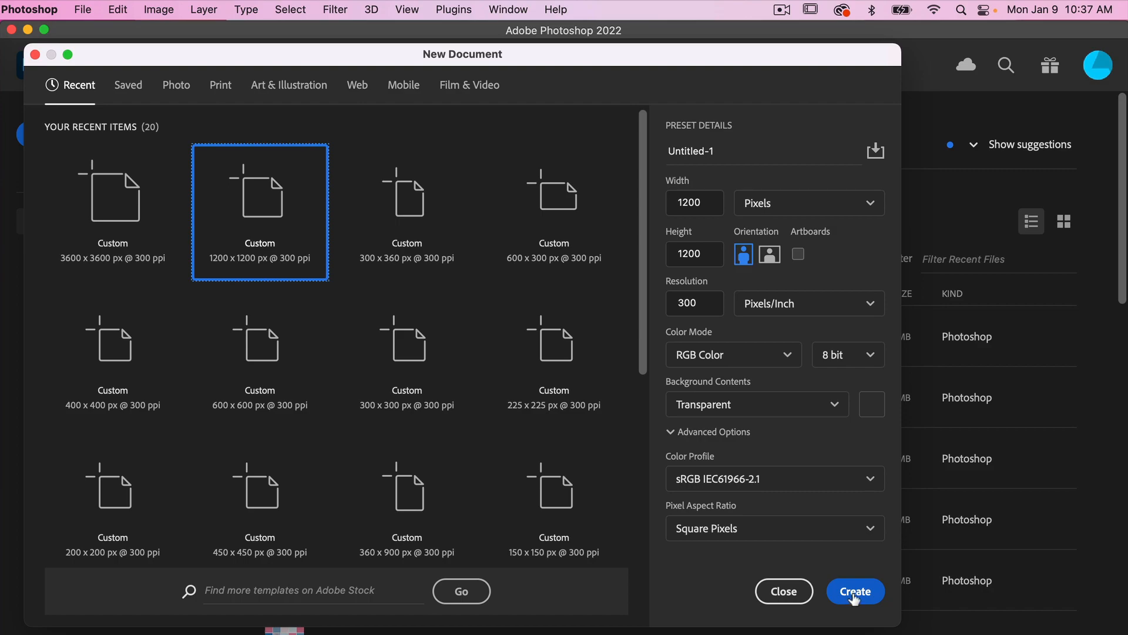
{"action": "left_click", "coordinate": [855, 591]}
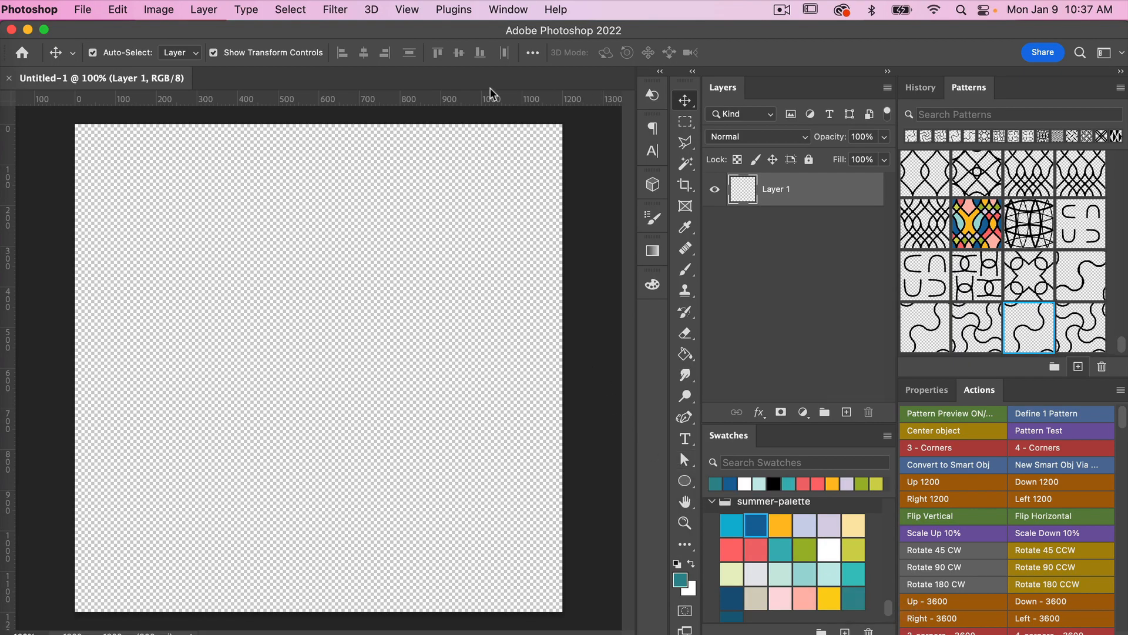
- Add a New Guide Layout of 4 columns and 4 rows across the canvas
{"action": "left_click", "coordinate": [407, 9]}
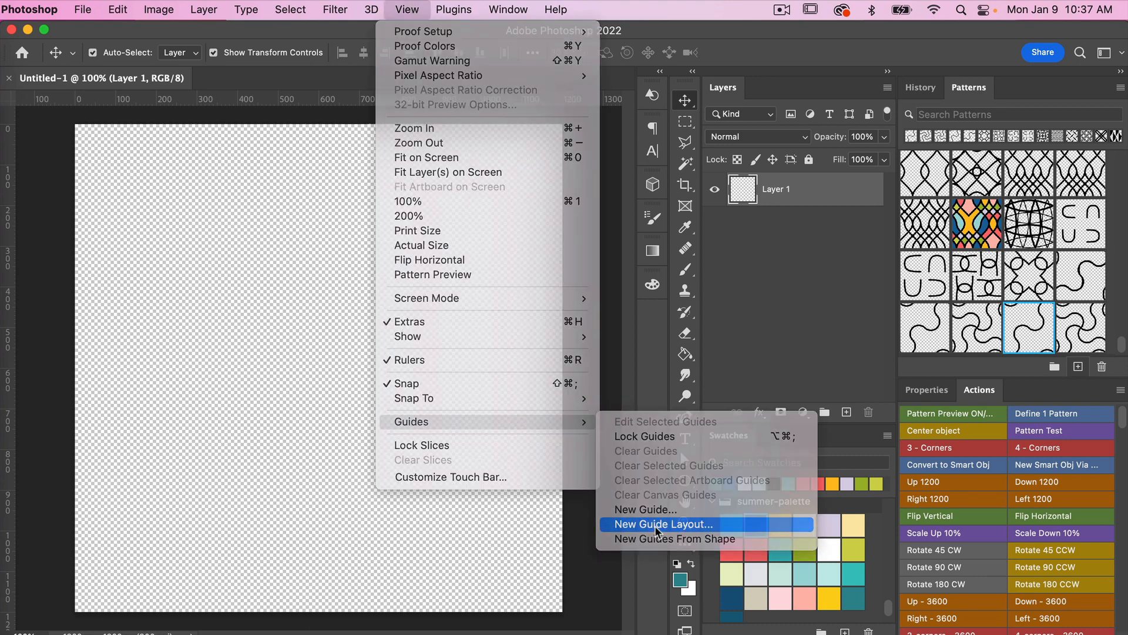
{"action": "left_click", "coordinate": [662, 524]}
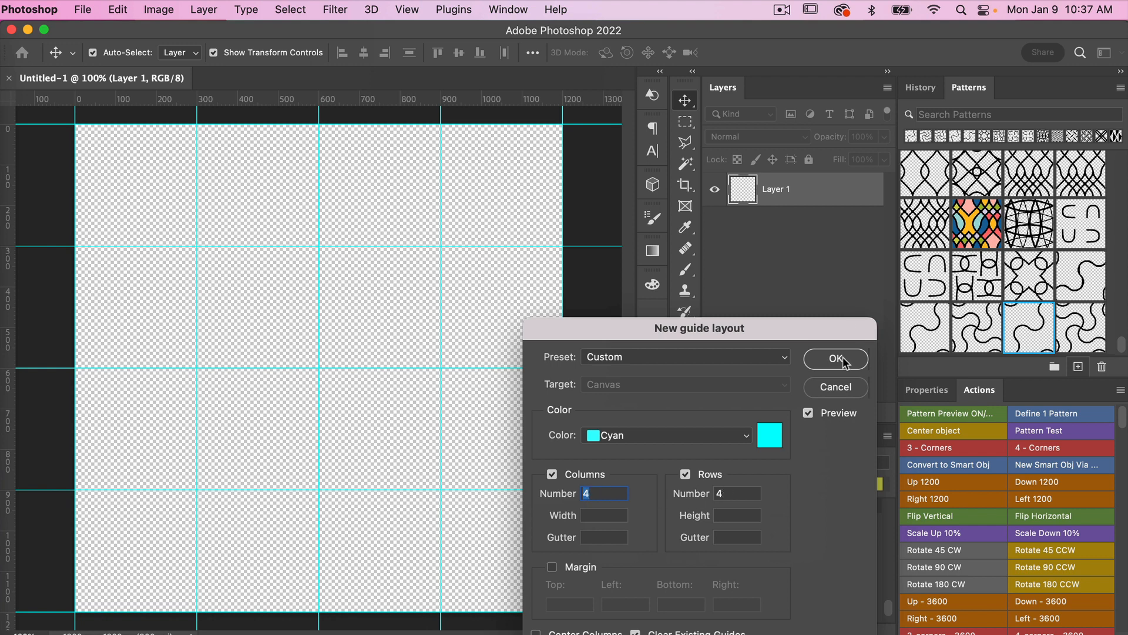
{"action": "left_click", "coordinate": [836, 358]}
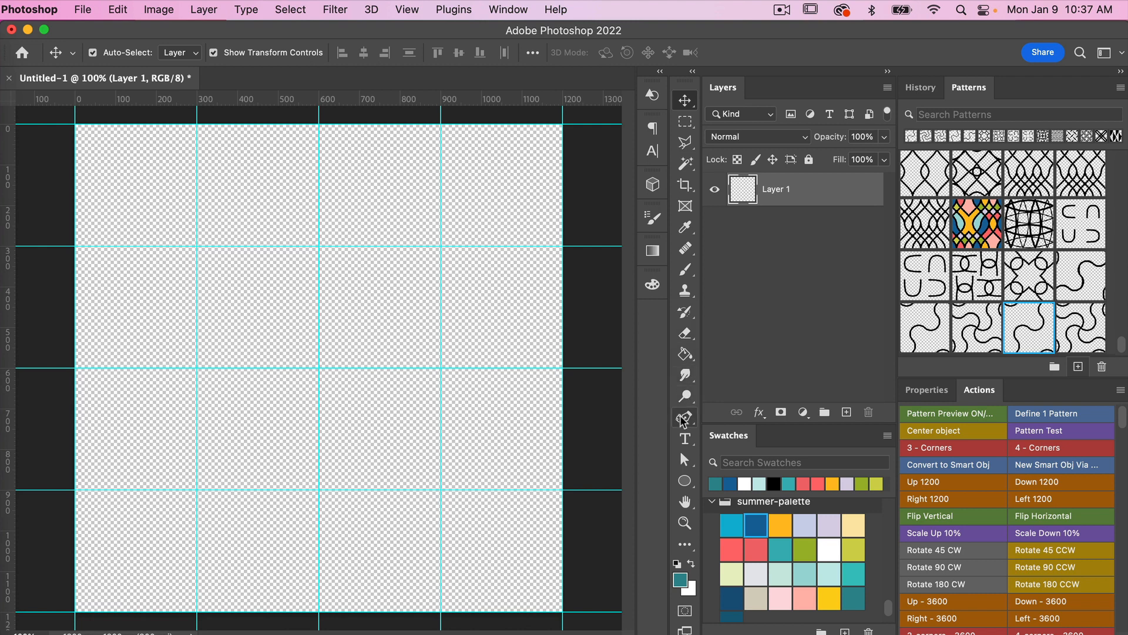
- Draw a Pen Tool zigzag along the guide intersections with no fill and a 40 px stroke
{"action": "left_click", "coordinate": [684, 417]}
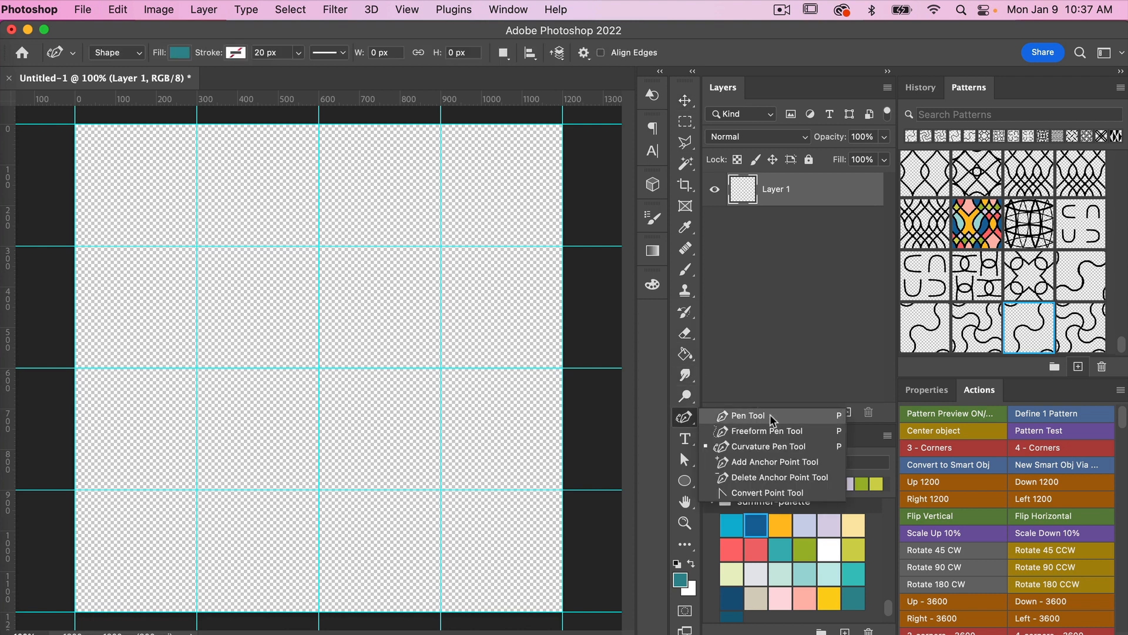
{"action": "left_click", "coordinate": [747, 415]}
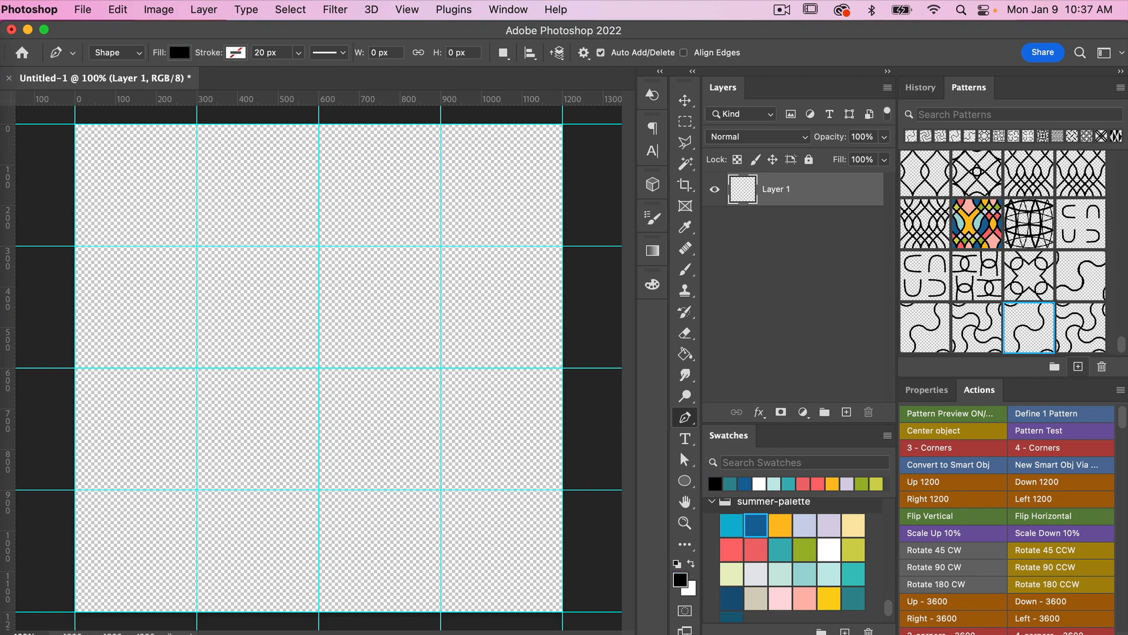
{"action": "mouse_move", "coordinate": [159, 392]}
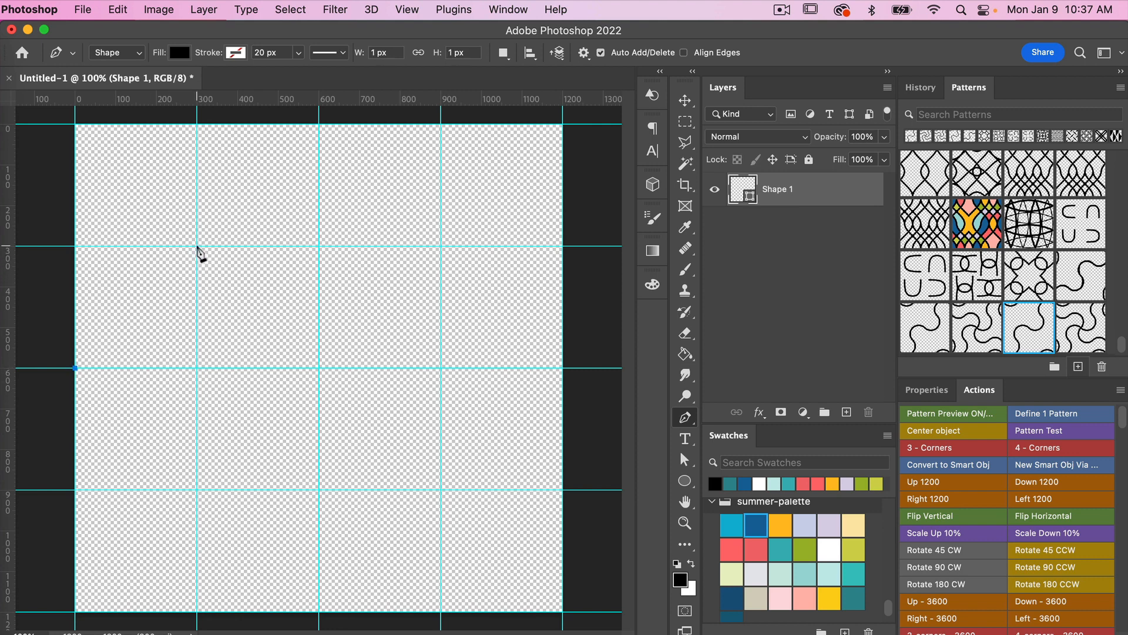
{"action": "left_click_drag", "start_coordinate": [75, 366], "coordinate": [197, 246]}
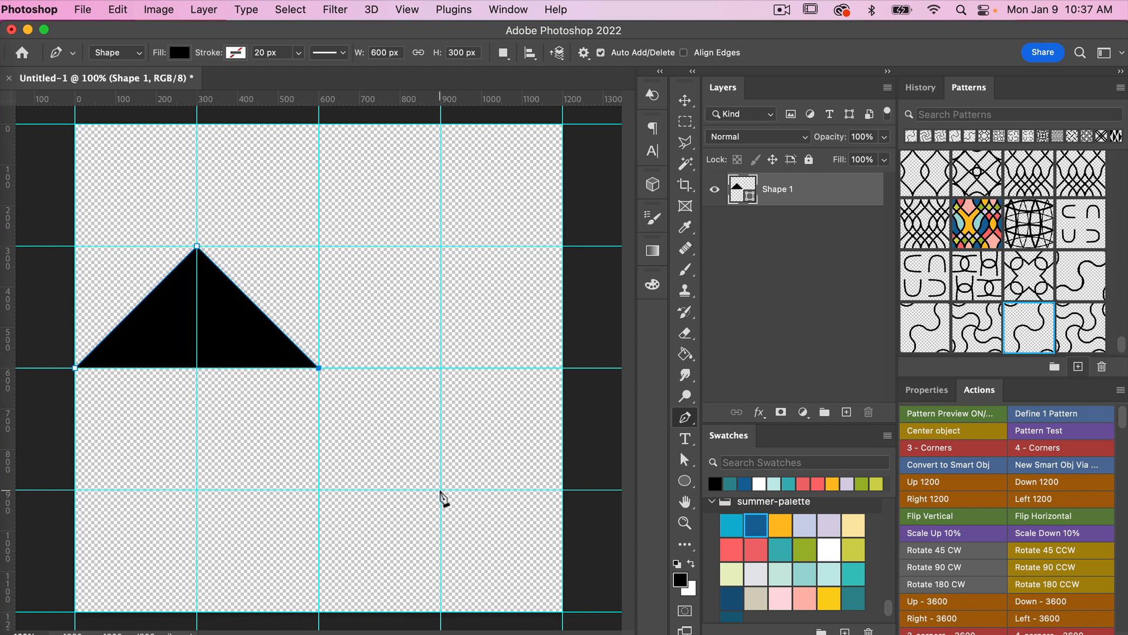
{"action": "left_click_drag", "start_coordinate": [318, 367], "coordinate": [439, 487]}
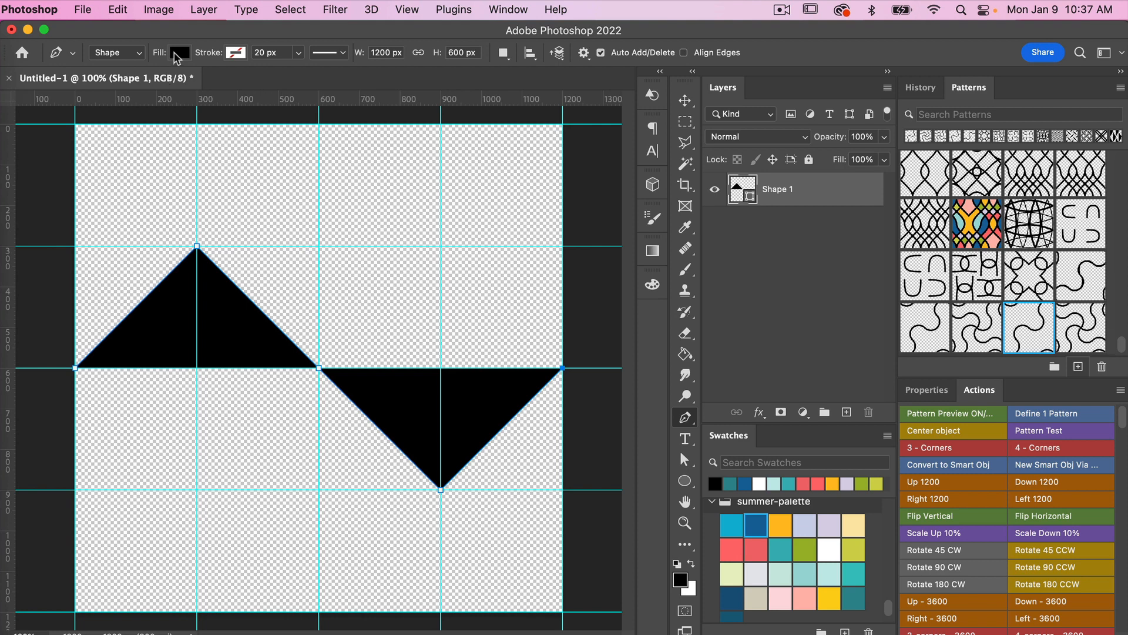
{"action": "left_click", "coordinate": [179, 53]}
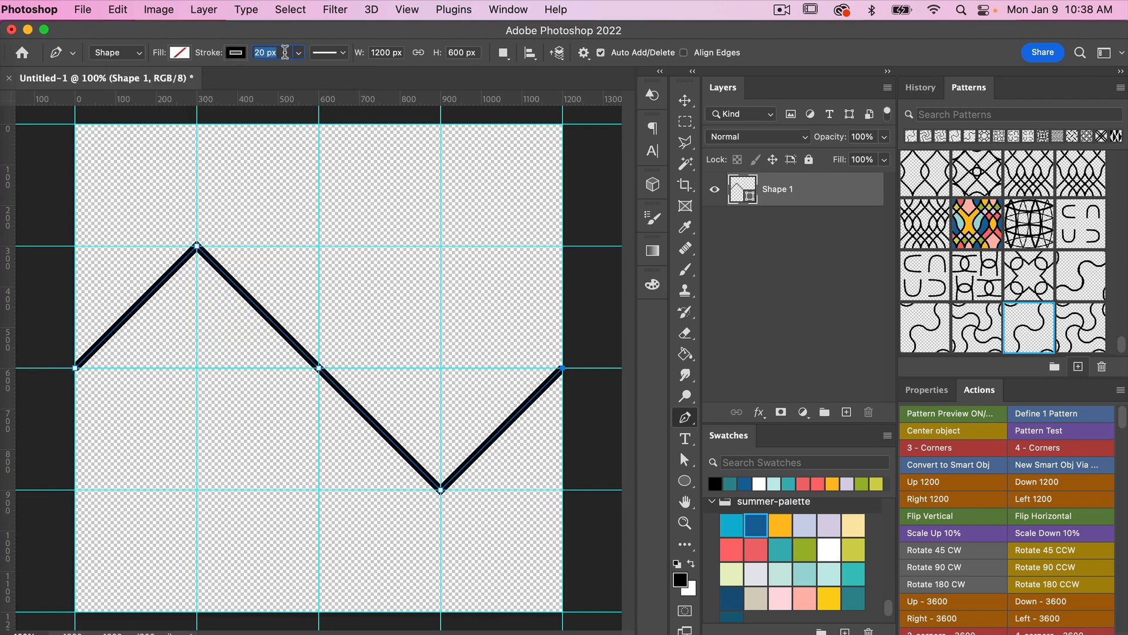
{"action": "type", "text": "40 px"}
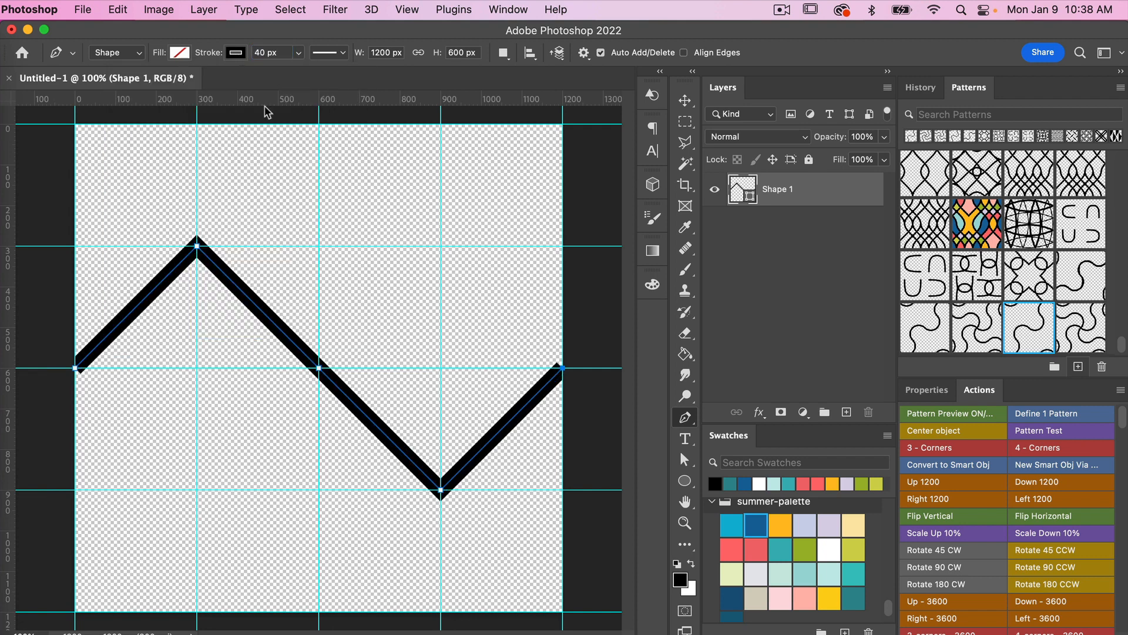
{"action": "mouse_move", "coordinate": [400, 420]}
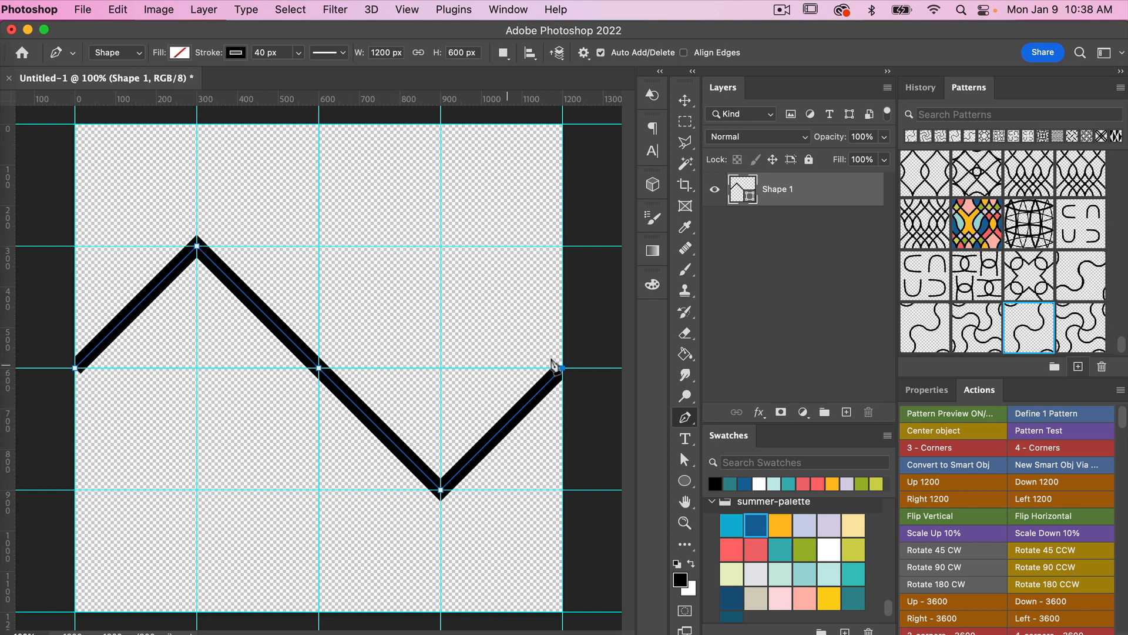
{"action": "mouse_move", "coordinate": [687, 423]}
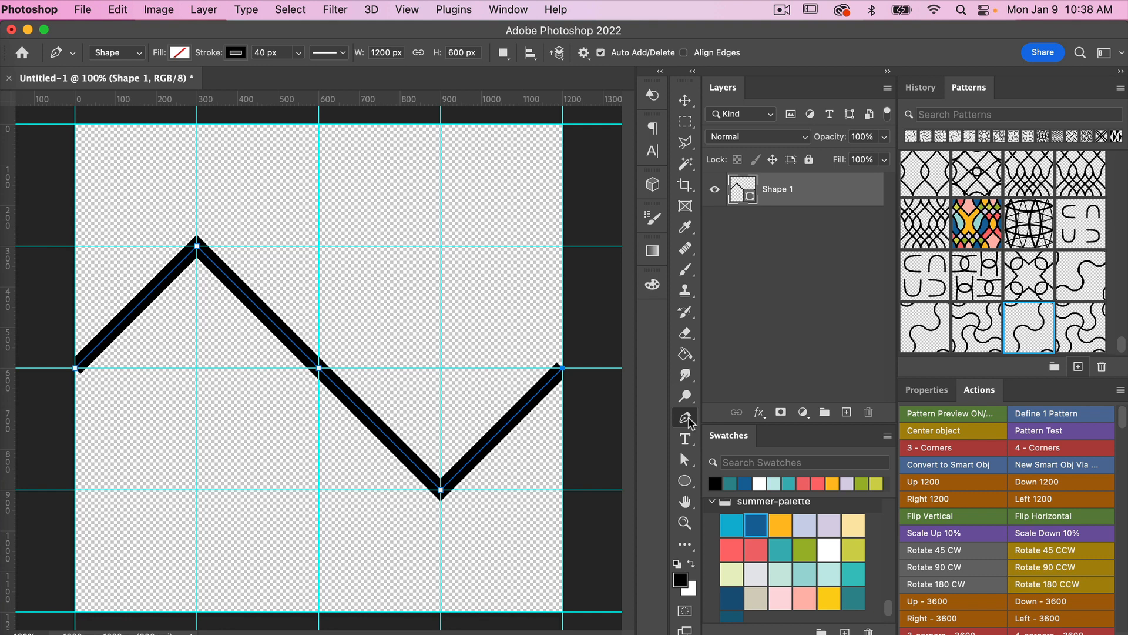
- Convert the zigzag anchors to smooth curves with the Curvature Pen Tool
{"action": "left_click", "coordinate": [684, 417]}
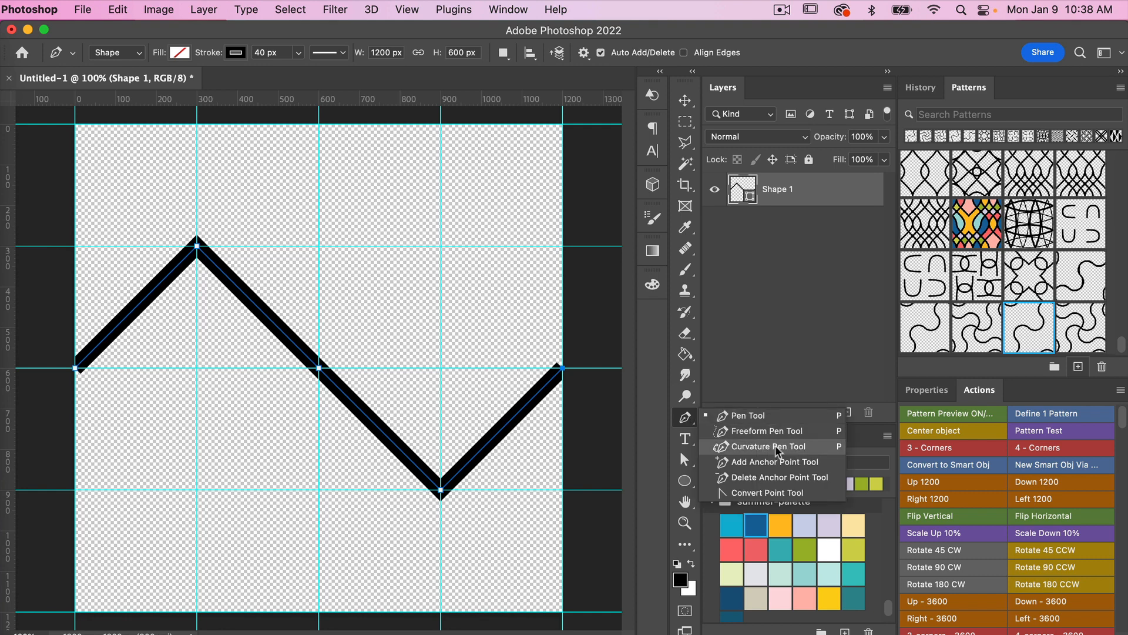
{"action": "left_click", "coordinate": [773, 447]}
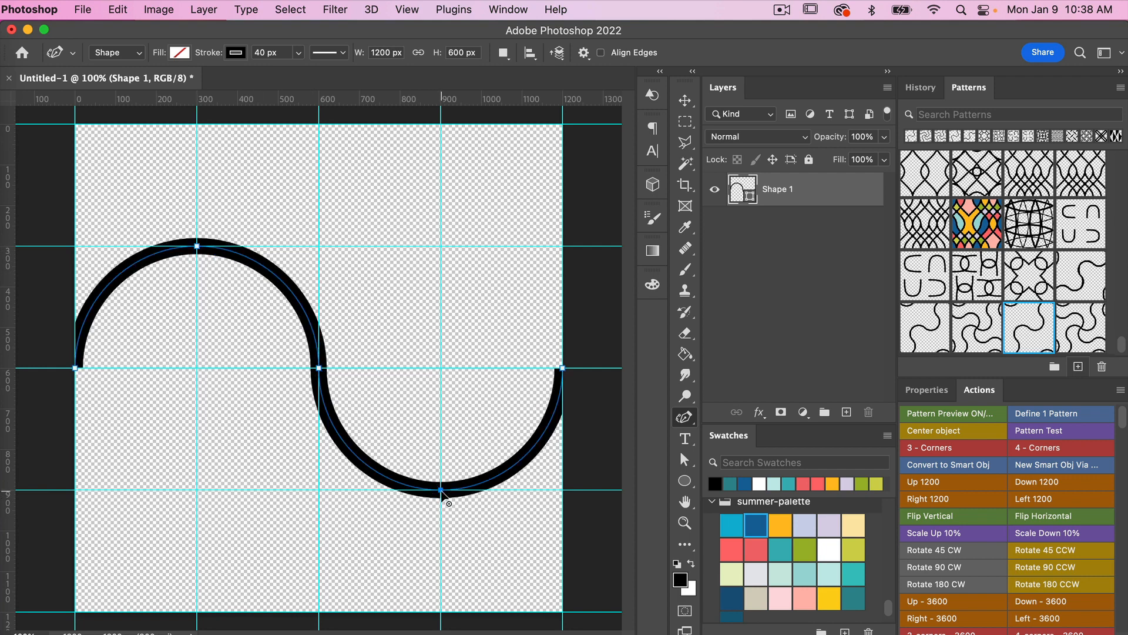
{"action": "mouse_move", "coordinate": [374, 501]}
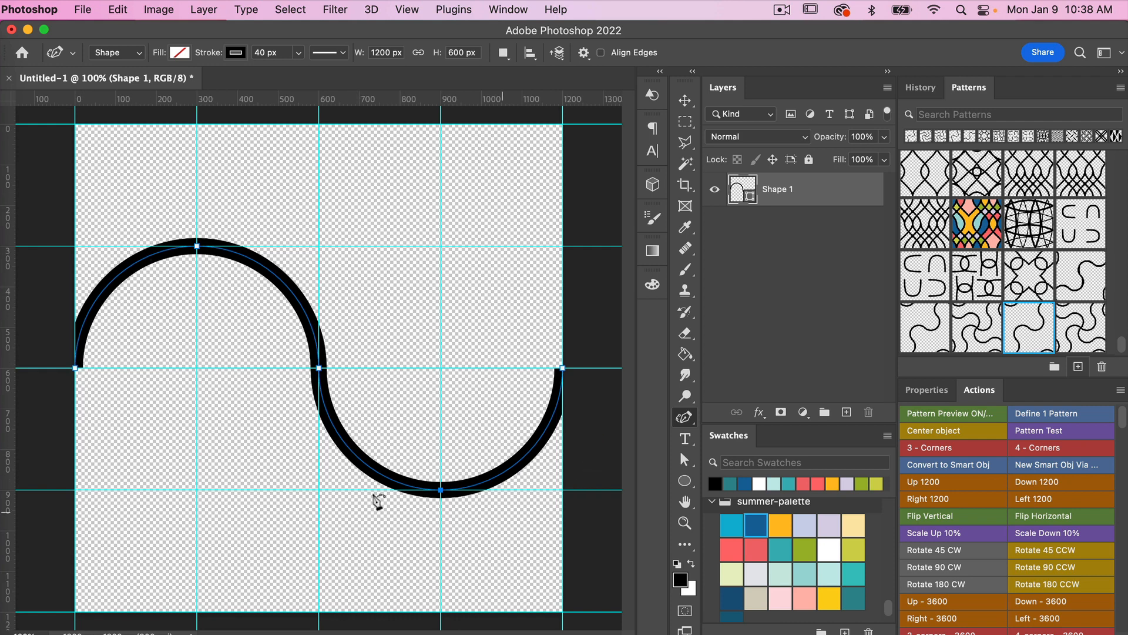
{"action": "mouse_move", "coordinate": [485, 476]}
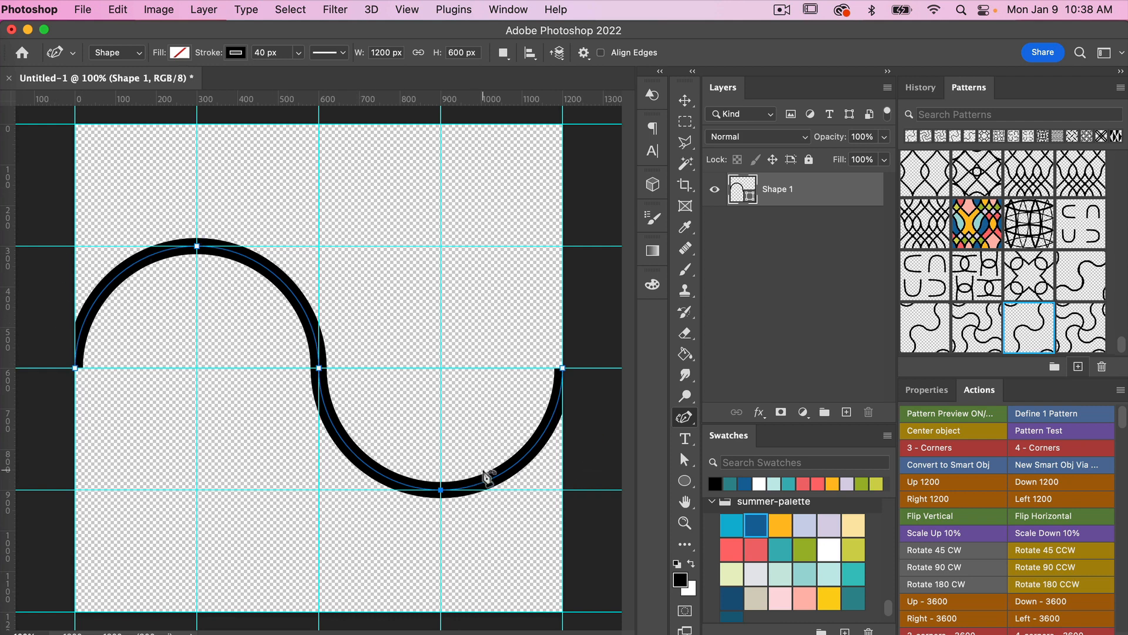
{"action": "mouse_move", "coordinate": [111, 390]}
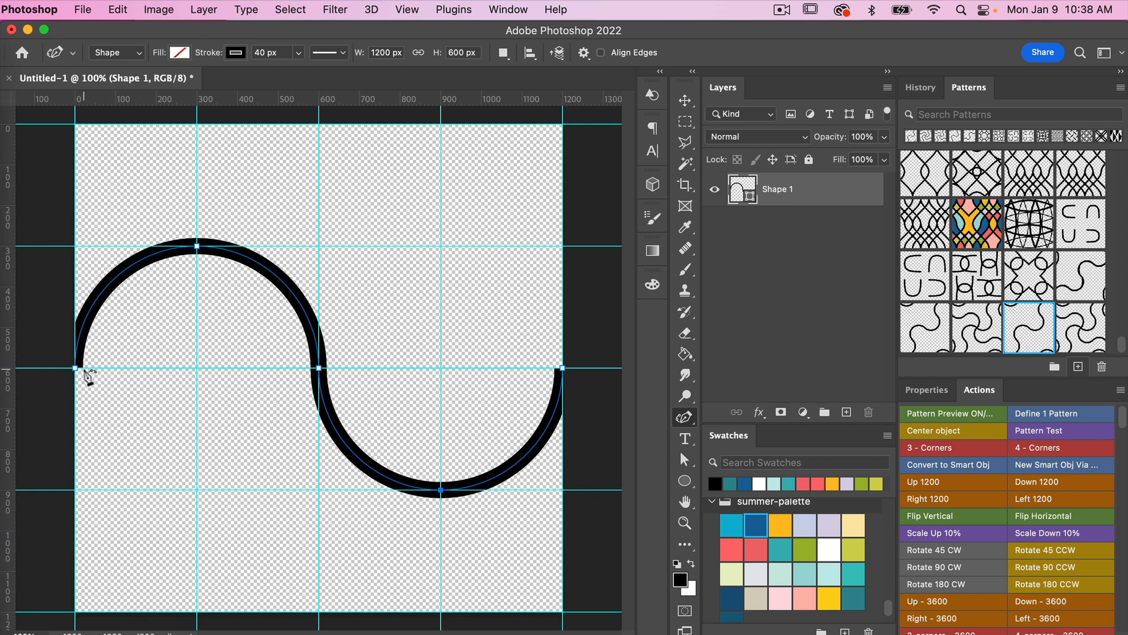
{"action": "mouse_move", "coordinate": [302, 360]}
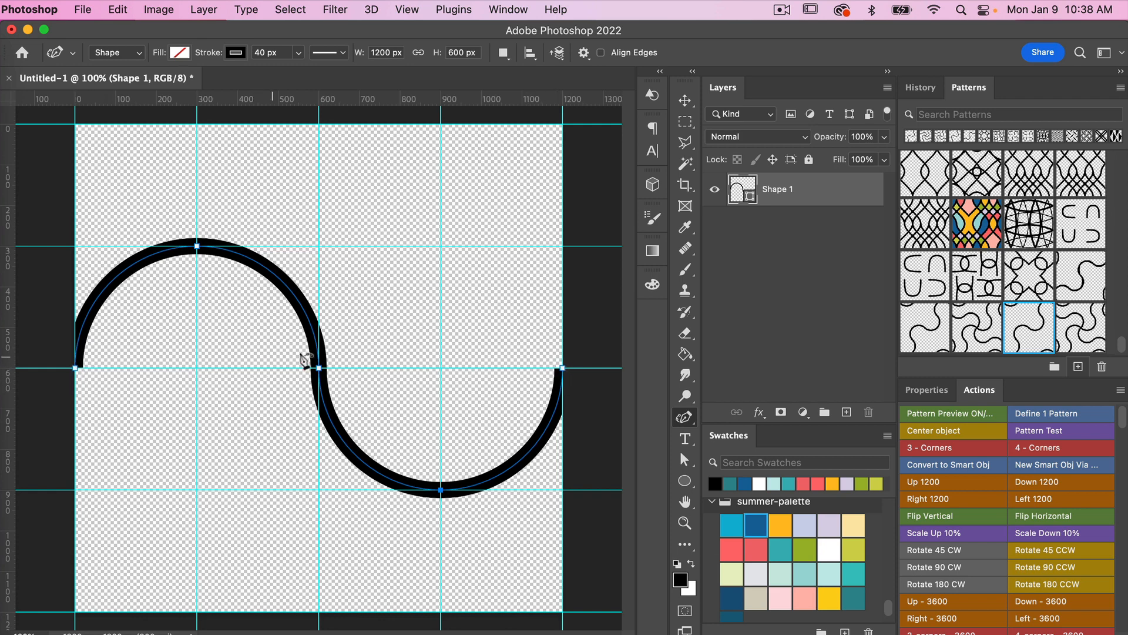
{"action": "mouse_move", "coordinate": [769, 188]}
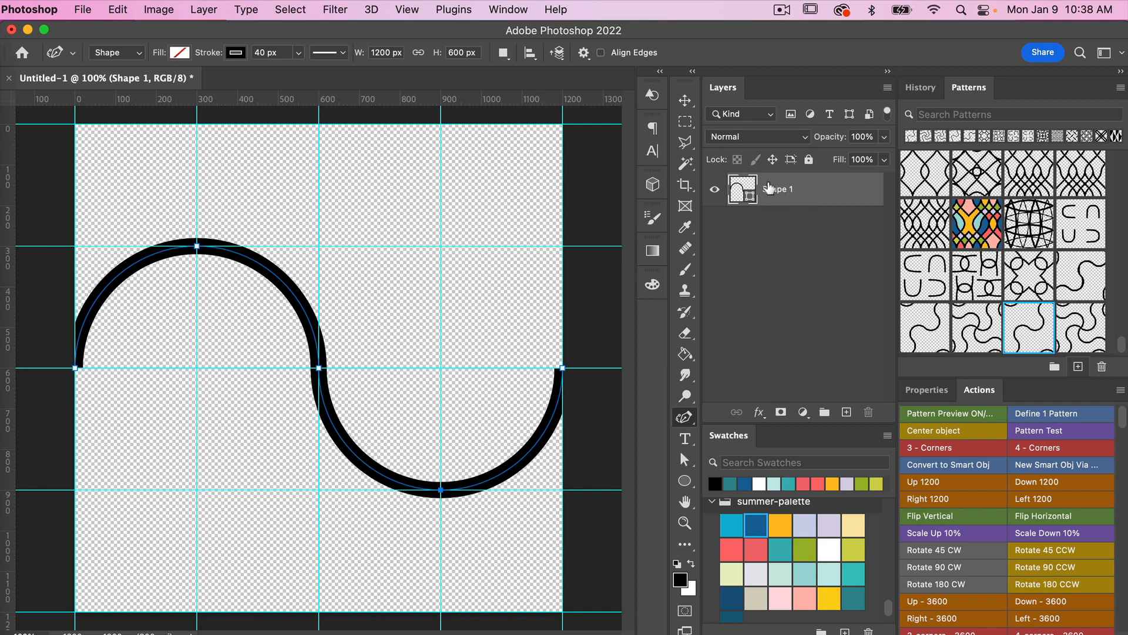
- Duplicate the wave layer twice, positioning copies at X -1200 and X +1200
{"action": "left_click", "coordinate": [684, 99]}
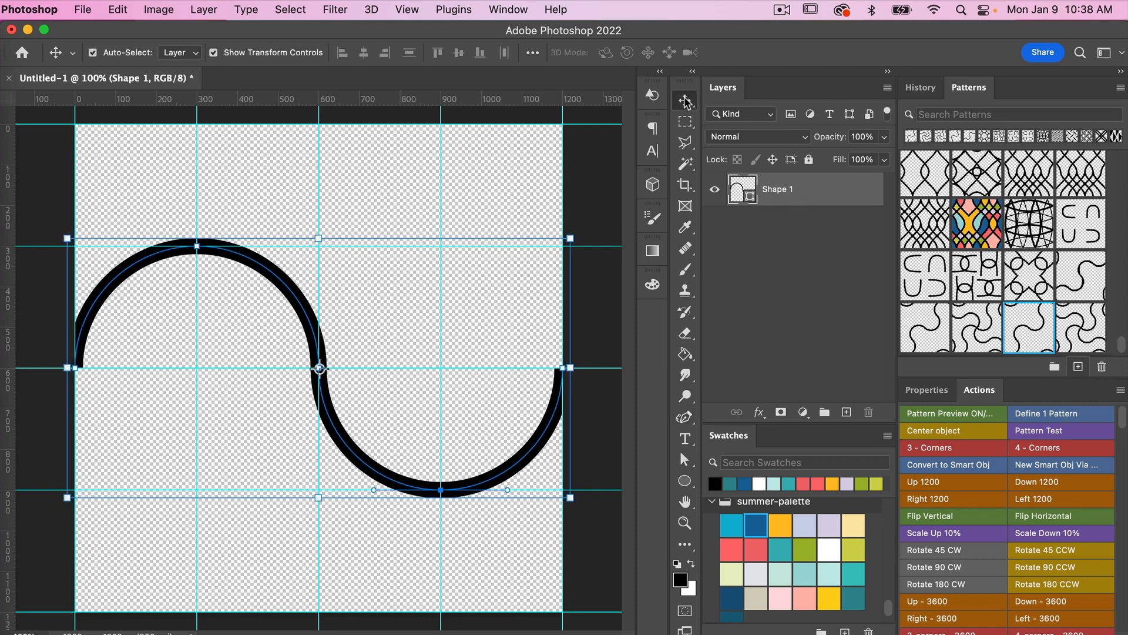
{"action": "mouse_move", "coordinate": [817, 197]}
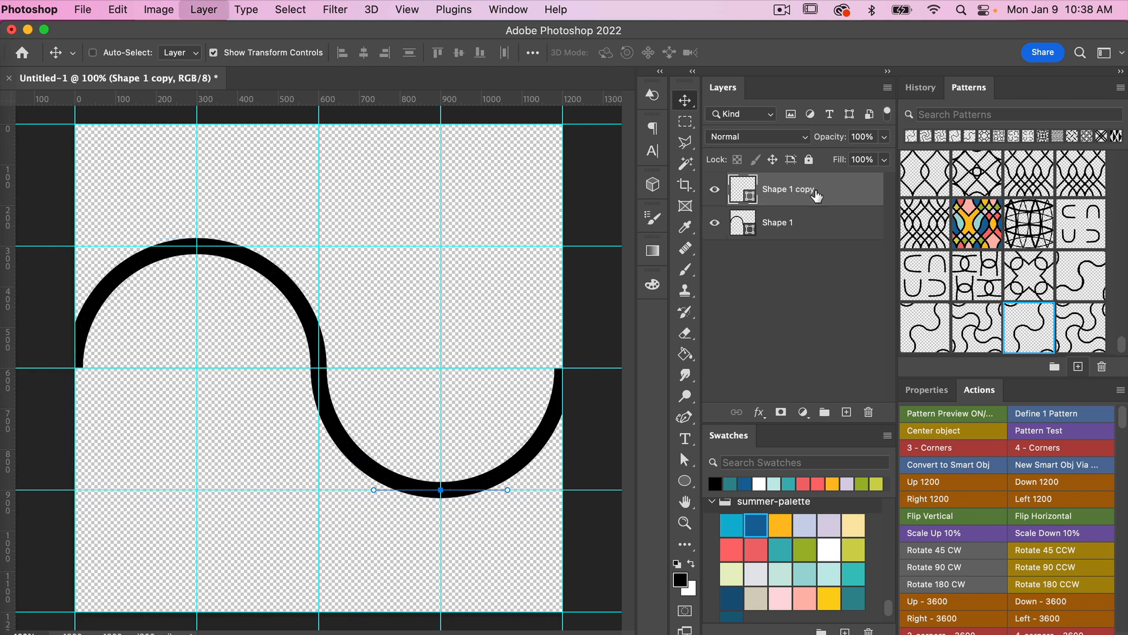
{"action": "left_click", "coordinate": [92, 52]}
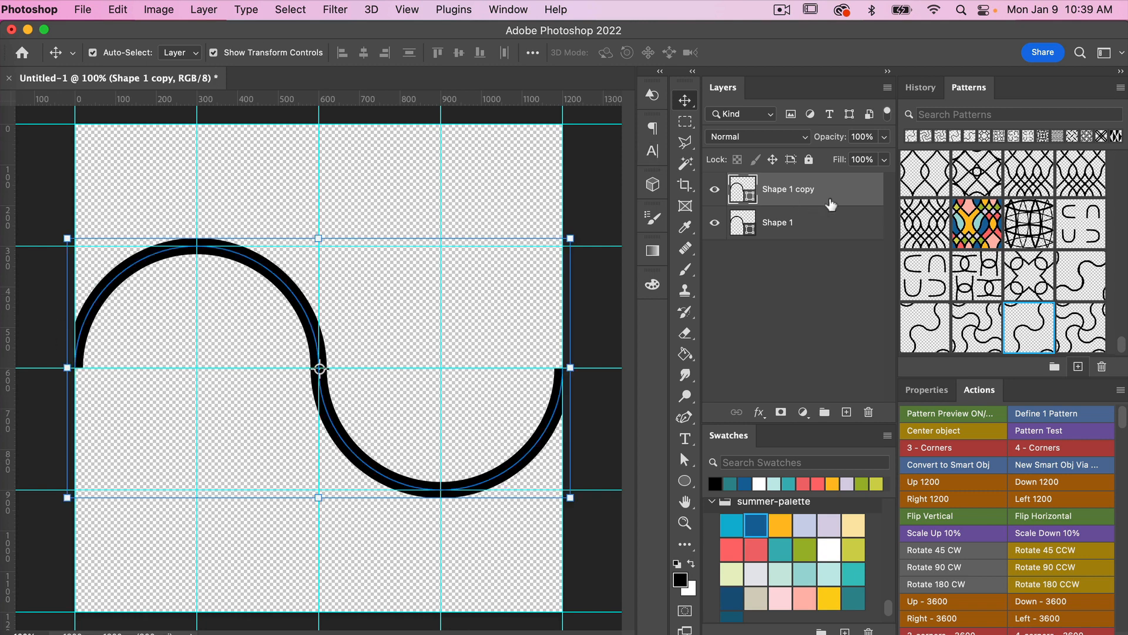
{"action": "mouse_move", "coordinate": [405, 338]}
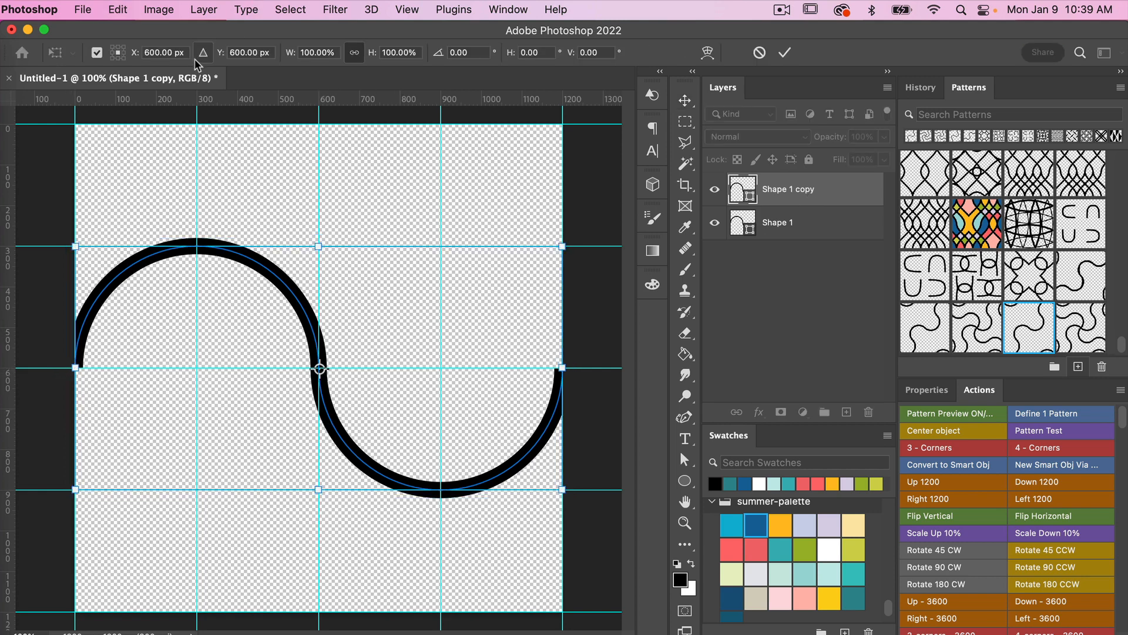
{"action": "left_click", "coordinate": [163, 51]}
{"action": "type", "text": "-1200"}
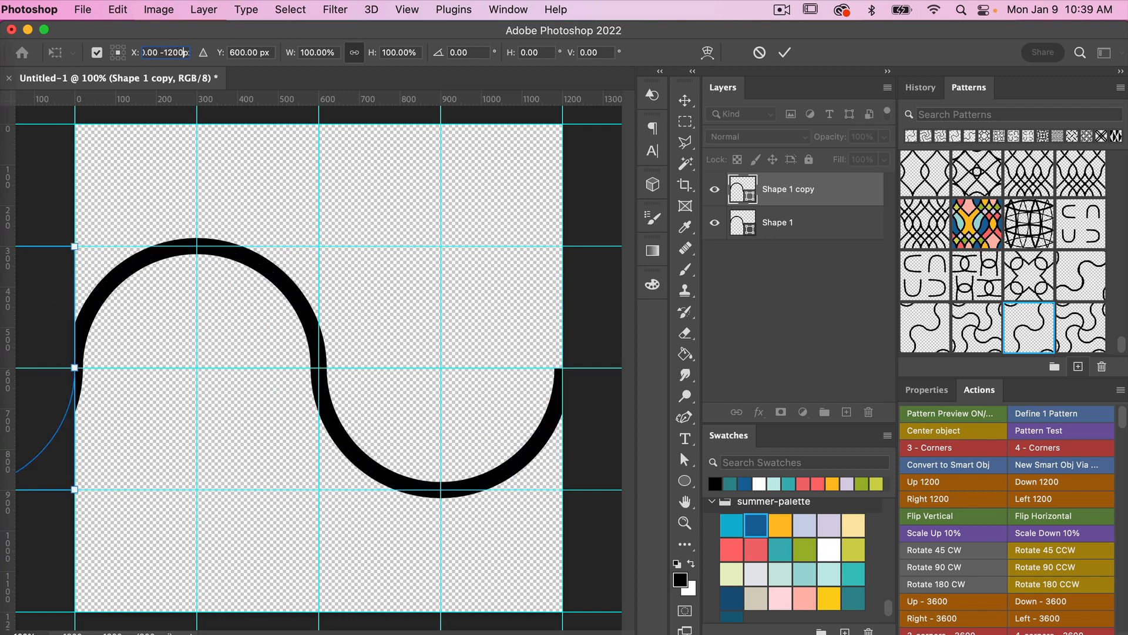
{"action": "mouse_move", "coordinate": [77, 385]}
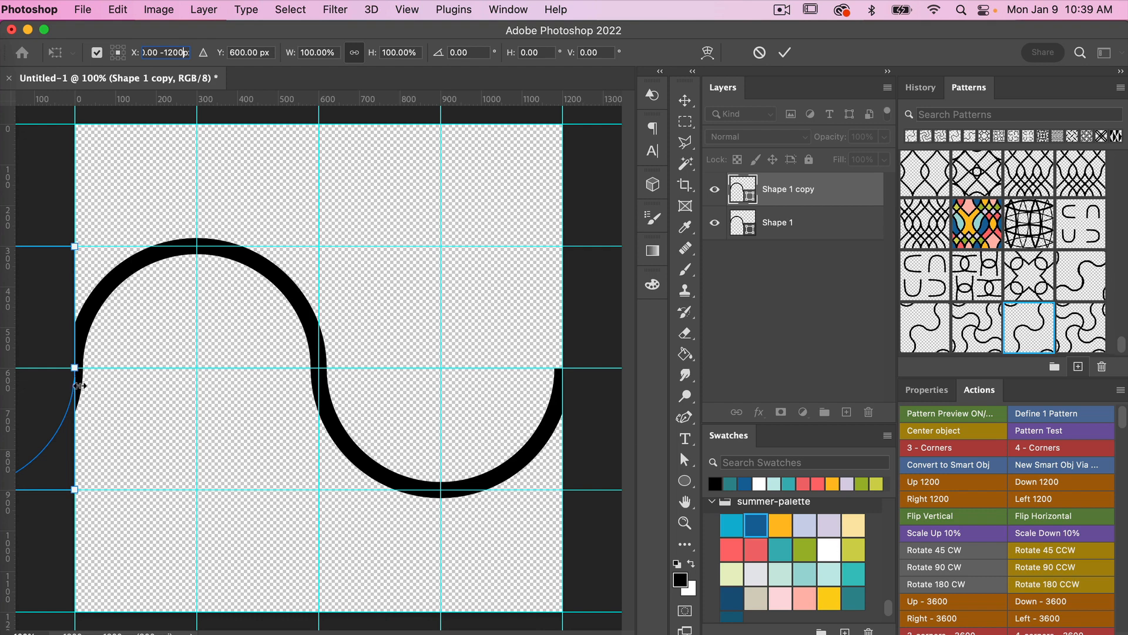
{"action": "mouse_move", "coordinate": [786, 47]}
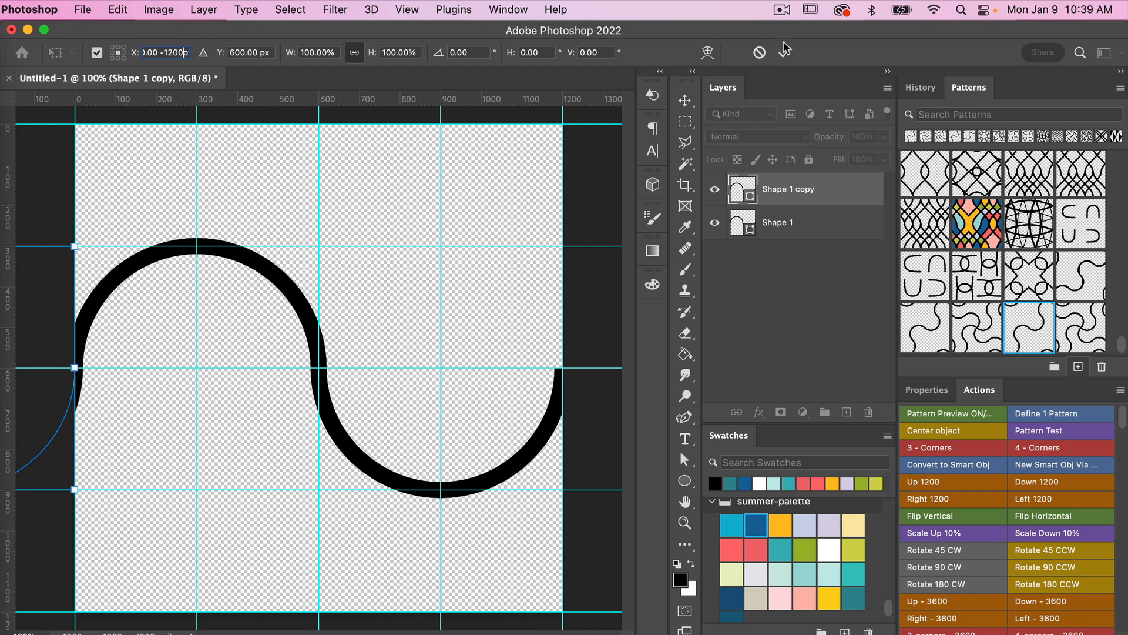
{"action": "left_click", "coordinate": [777, 222]}
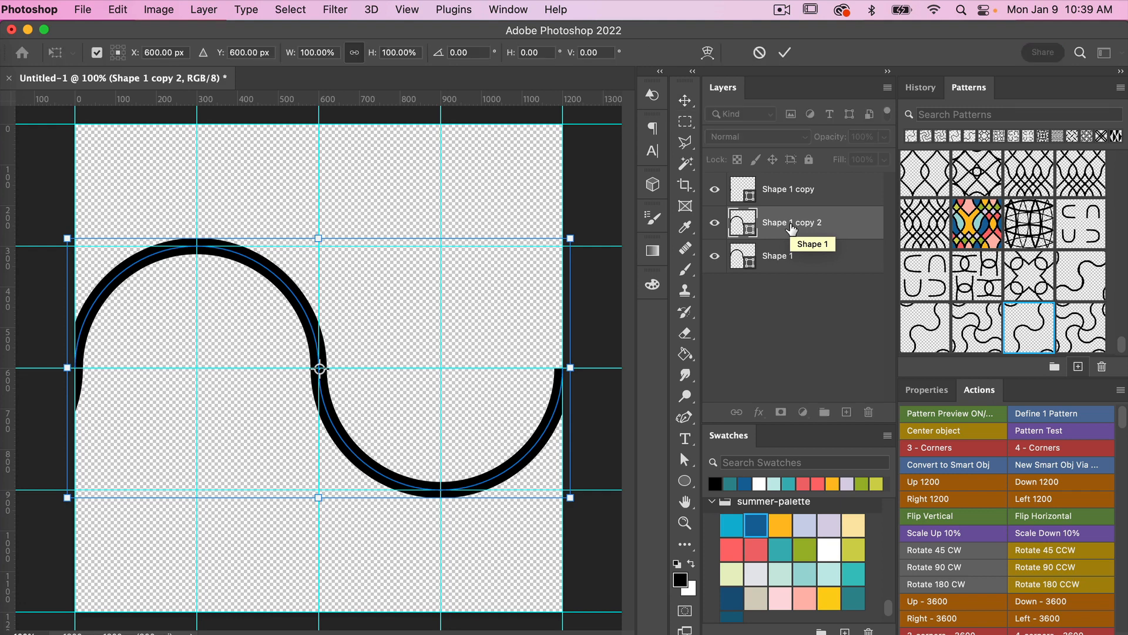
{"action": "left_click", "coordinate": [162, 52]}
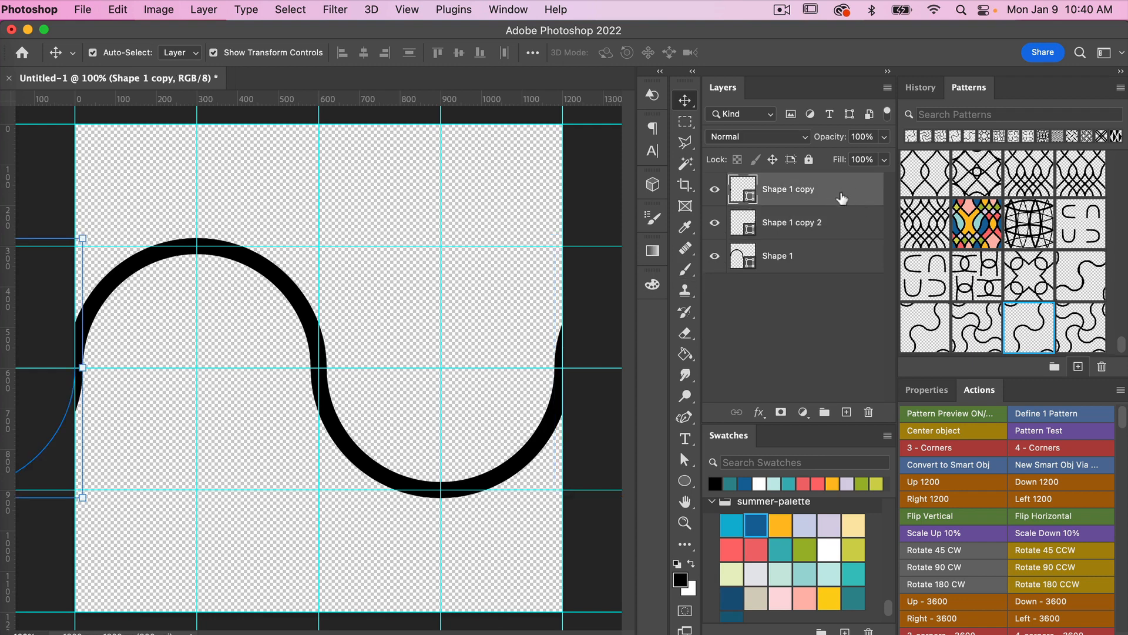
{"action": "mouse_move", "coordinate": [836, 264]}
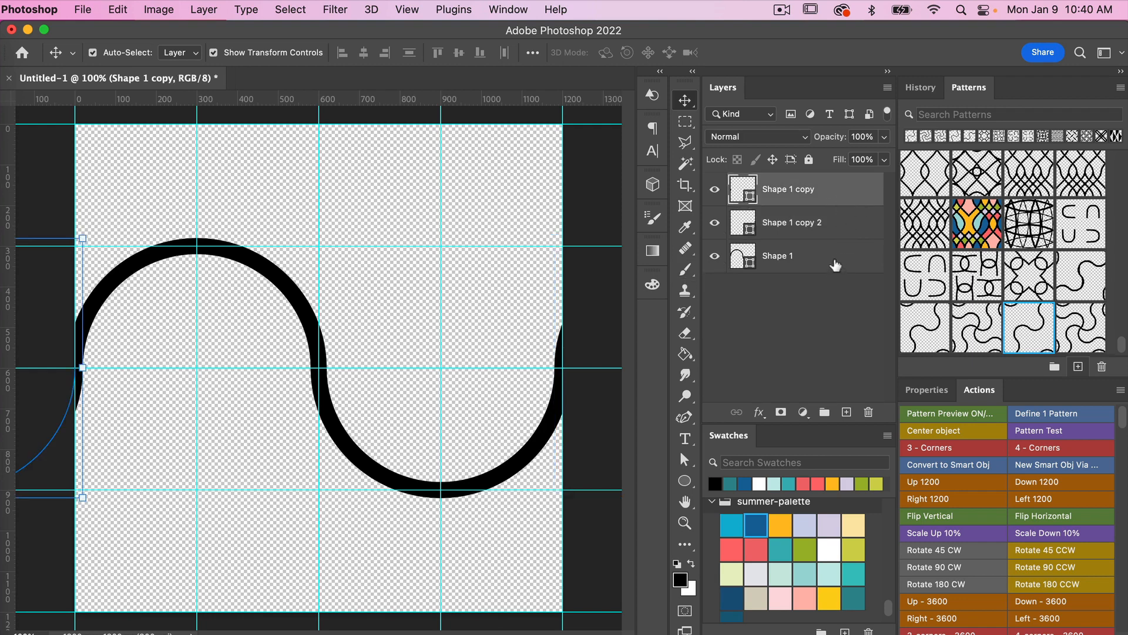
- Select the three wave layers and convert them into one smart object
{"action": "left_click", "coordinate": [791, 223]}
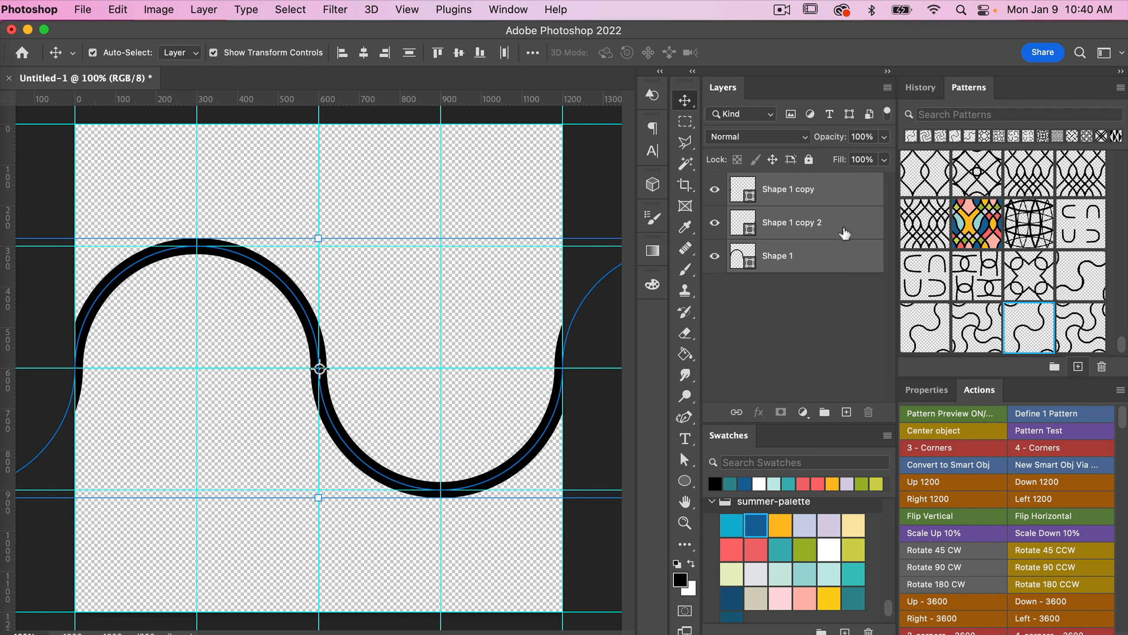
{"action": "mouse_move", "coordinate": [831, 229]}
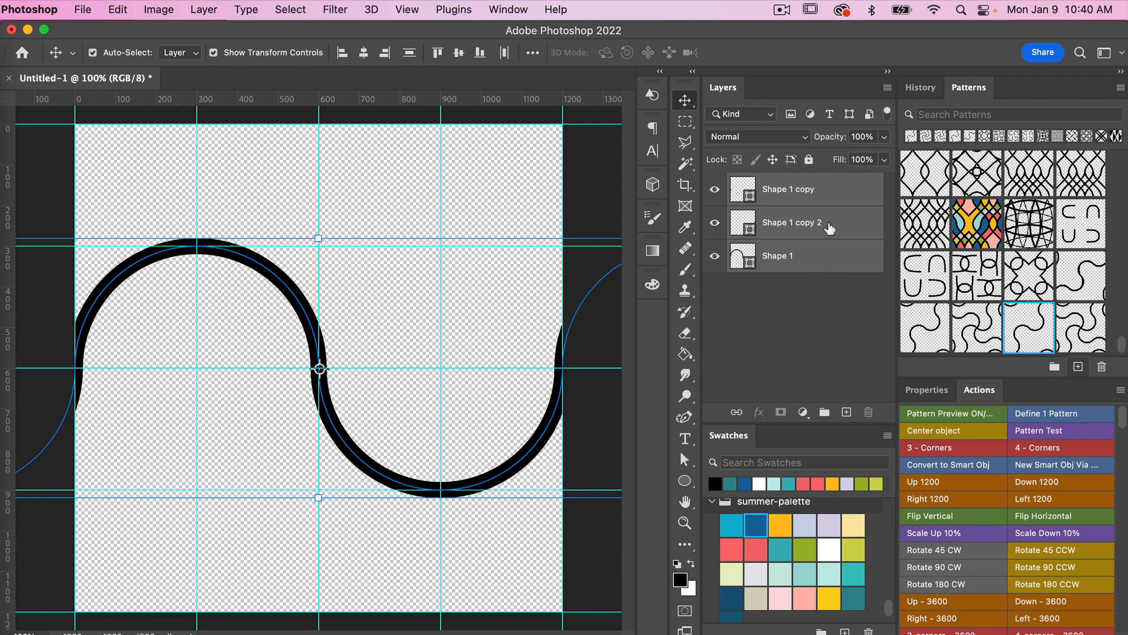
{"action": "right_click", "coordinate": [791, 222]}
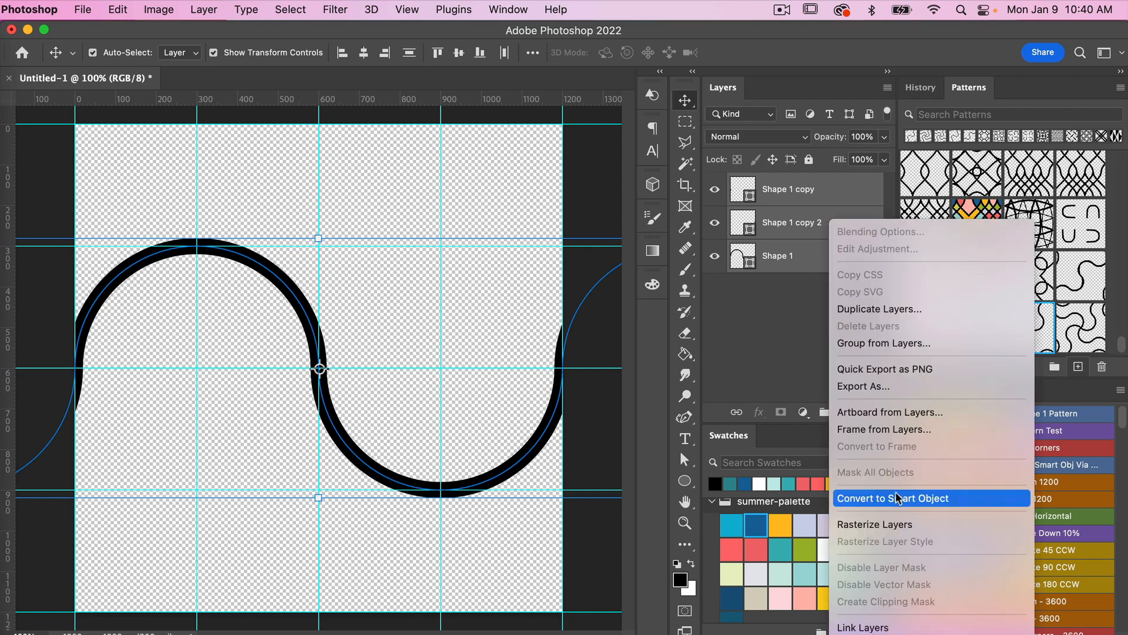
{"action": "left_click", "coordinate": [893, 498]}
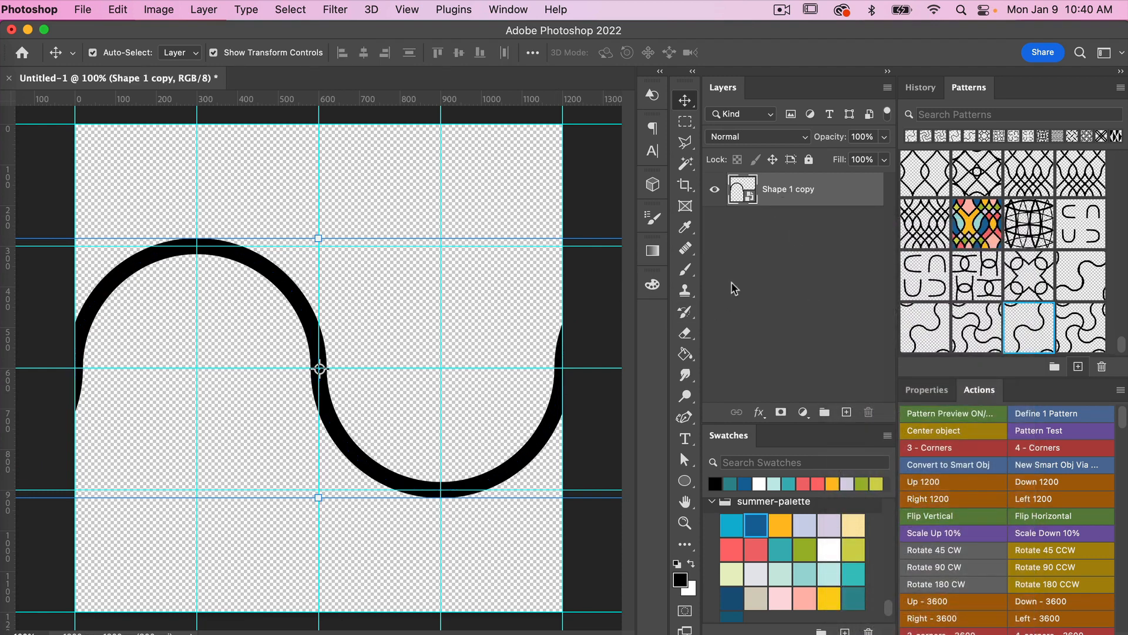
{"action": "mouse_move", "coordinate": [528, 390]}
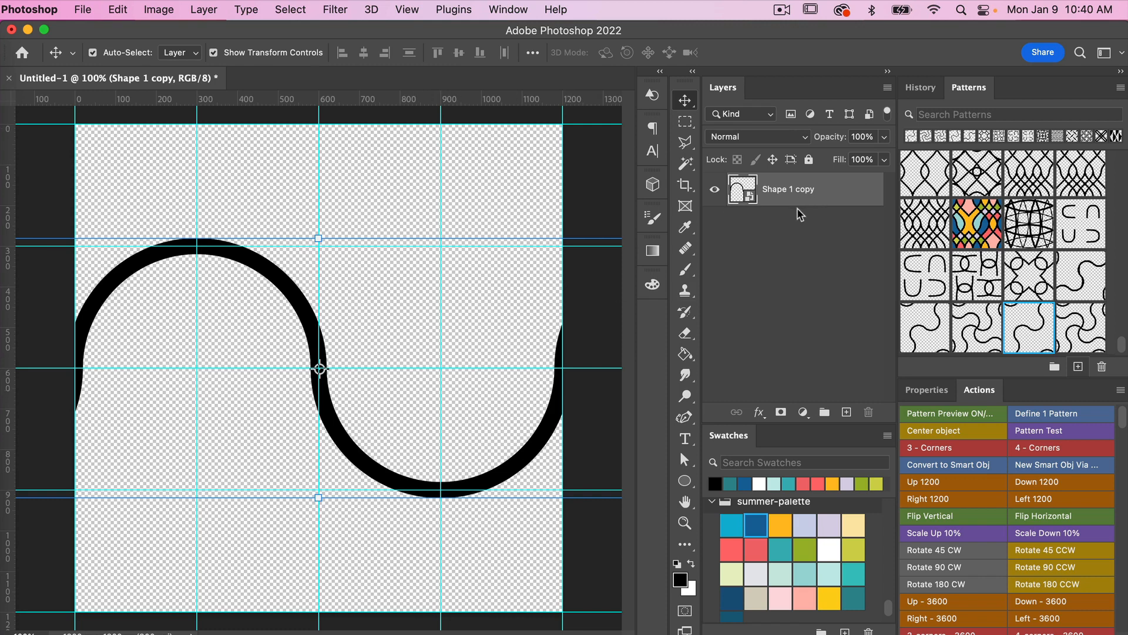
{"action": "mouse_move", "coordinate": [815, 199]}
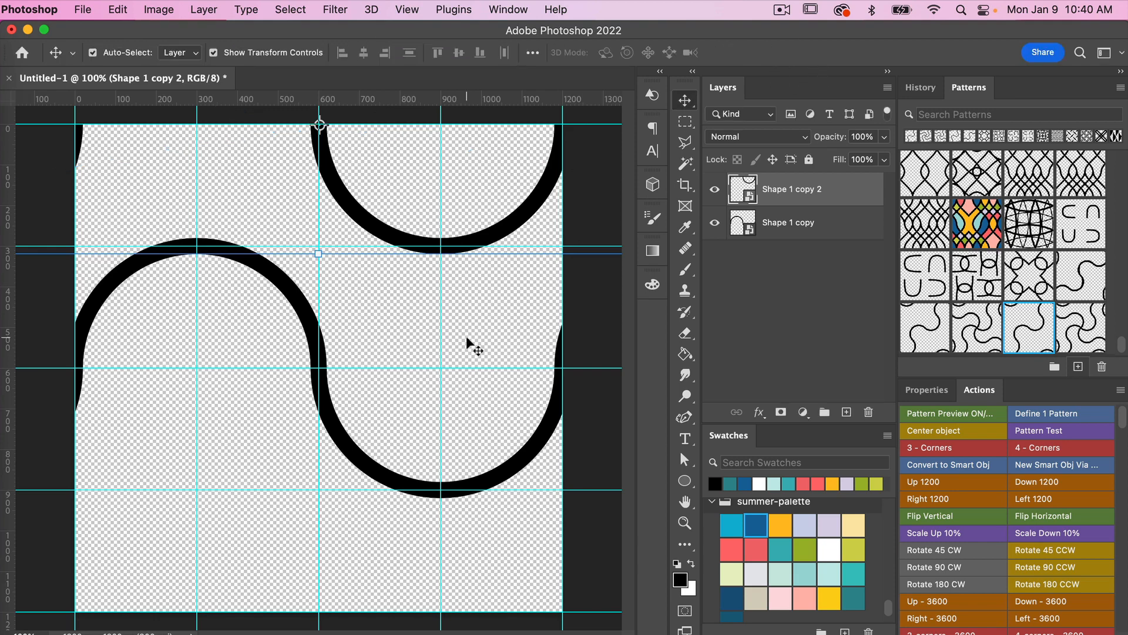
{"action": "mouse_move", "coordinate": [345, 620]}
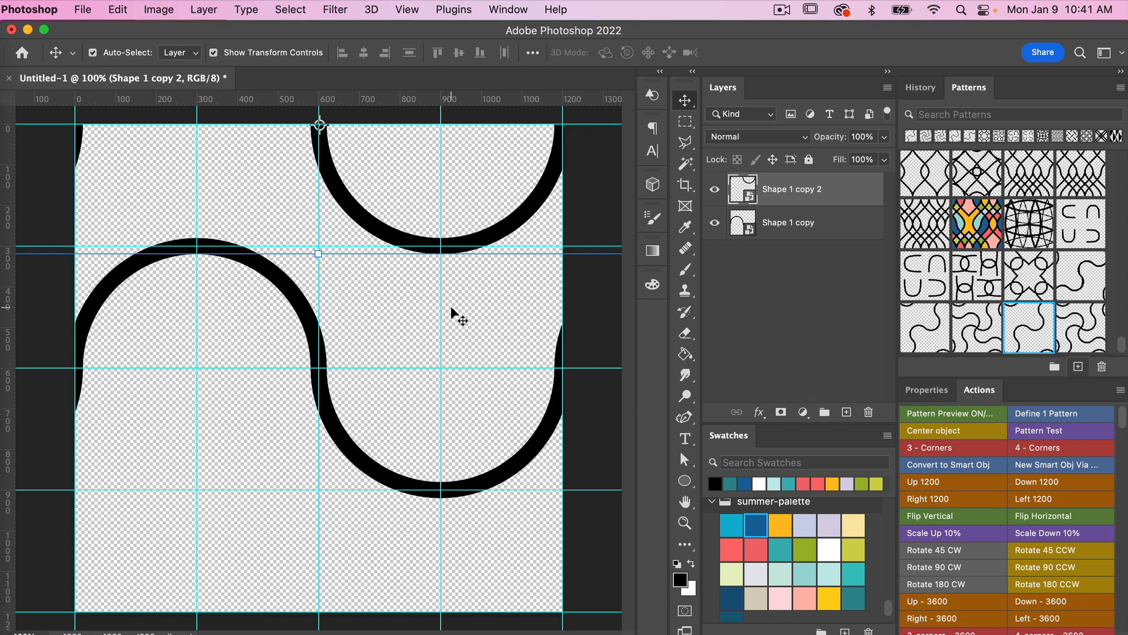
{"action": "mouse_move", "coordinate": [455, 295]}
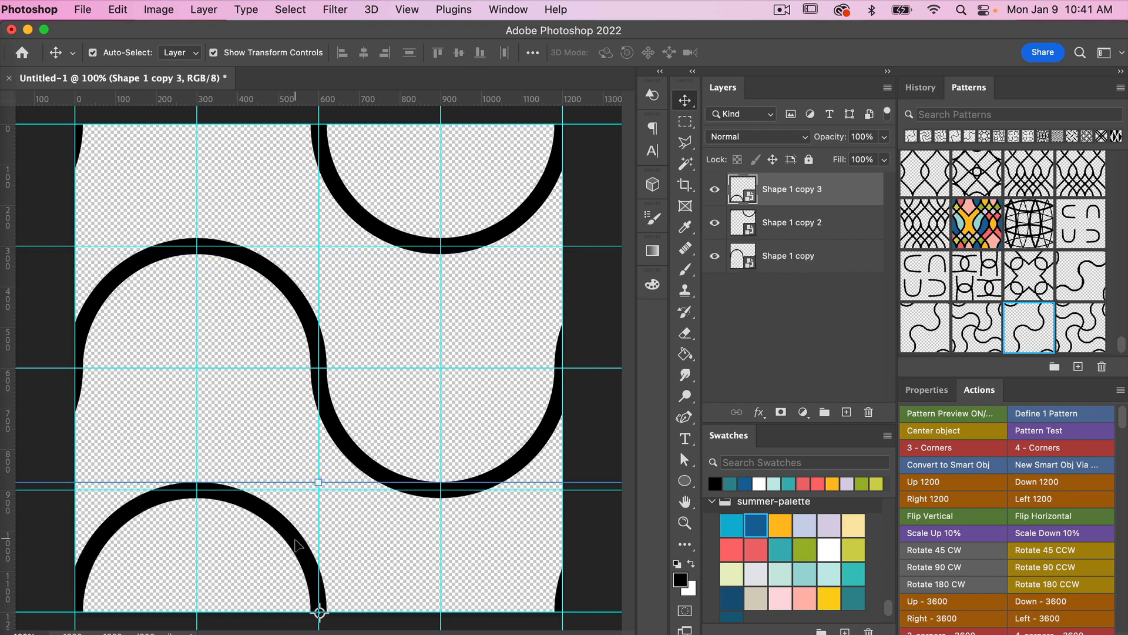
{"action": "mouse_move", "coordinate": [536, 546]}
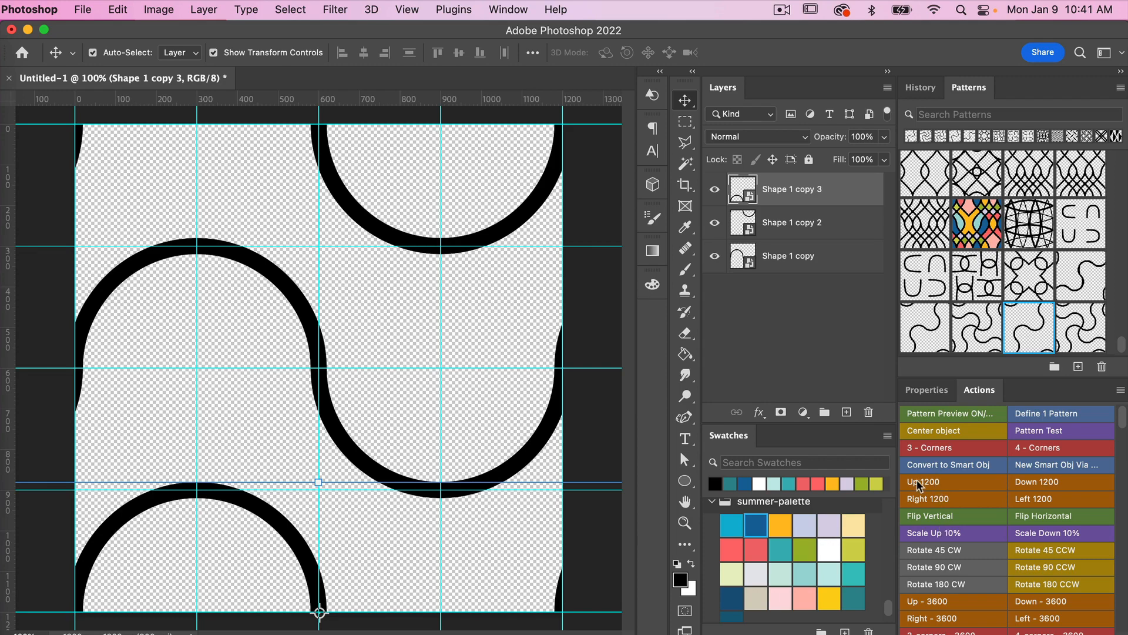
{"action": "mouse_move", "coordinate": [1064, 508]}
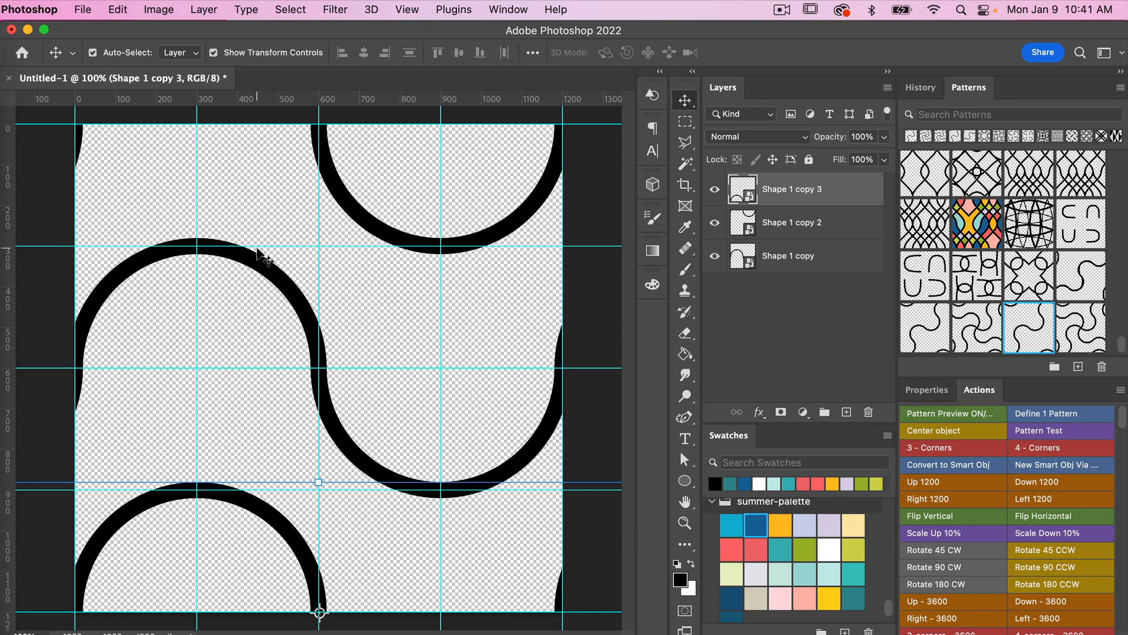
- Begin defining the current wave tile as a pattern from the Edit menu
{"action": "left_click", "coordinate": [118, 10]}
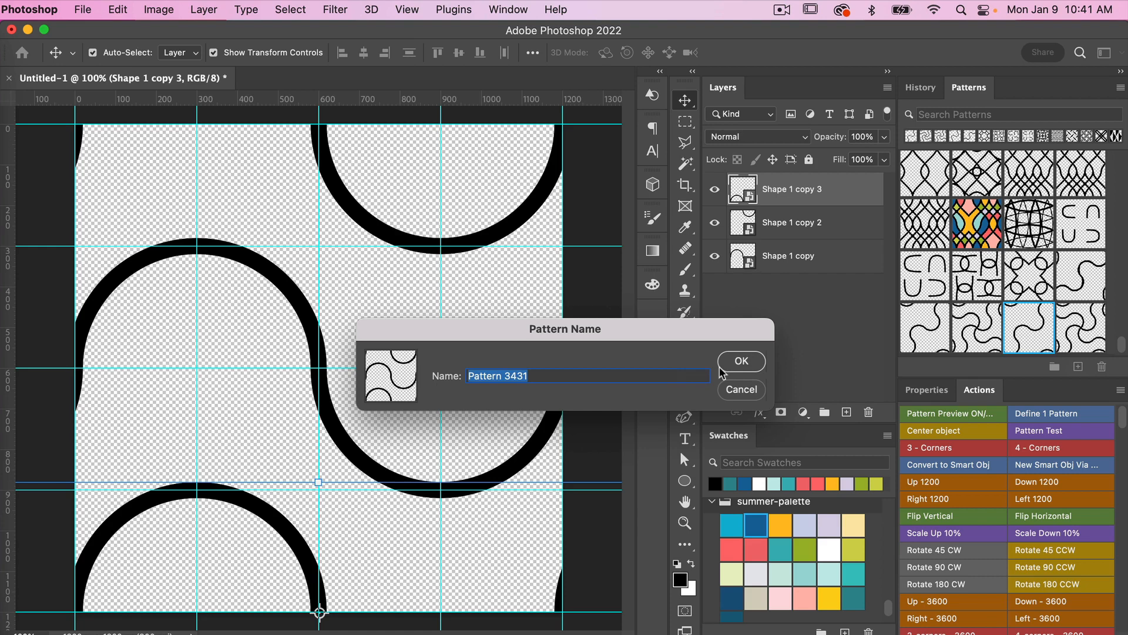
{"action": "mouse_move", "coordinate": [754, 367]}
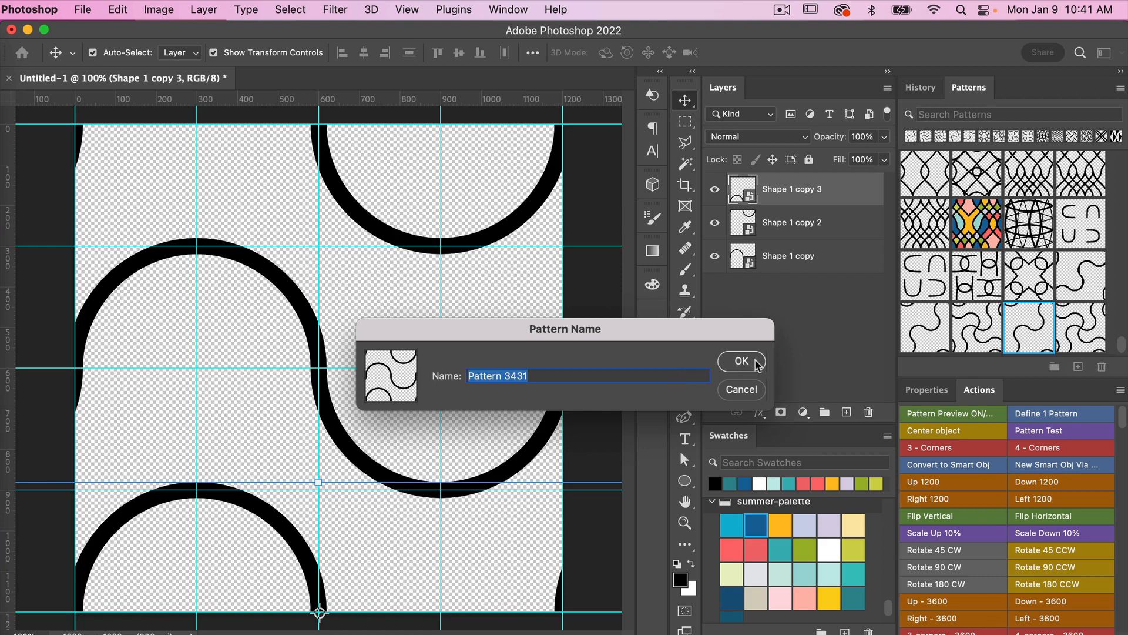
- Confirm the Pattern Name dialog to save the wave tile to the pattern library
{"action": "left_click", "coordinate": [740, 361]}
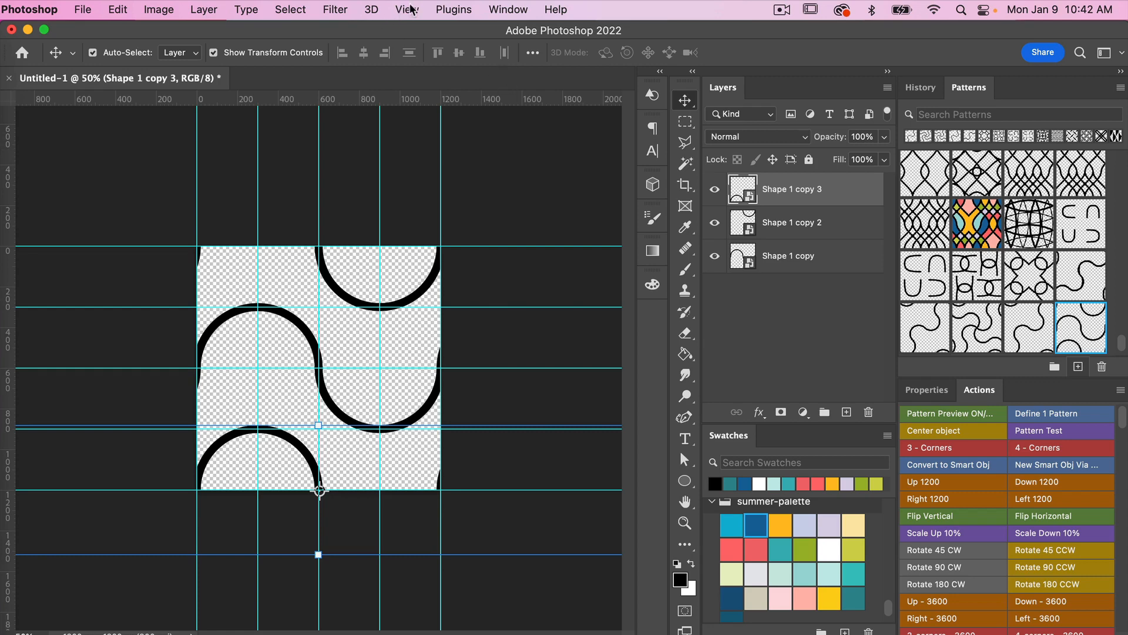
- Clear all guides and select the middle wave layer for editing
{"action": "left_click", "coordinate": [408, 9]}
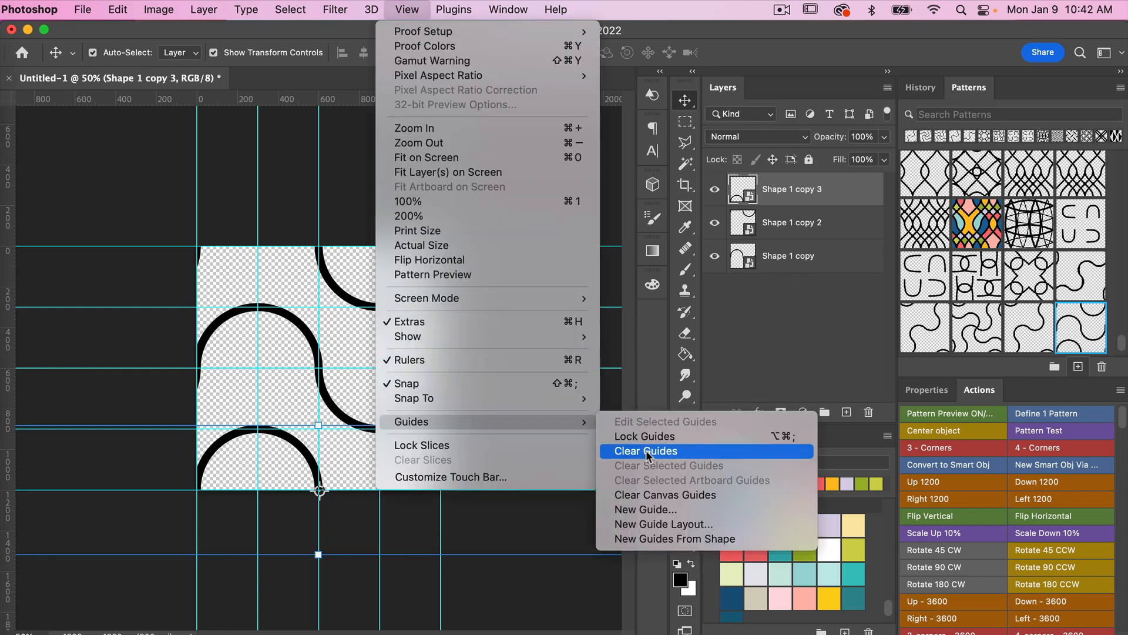
{"action": "left_click", "coordinate": [645, 450]}
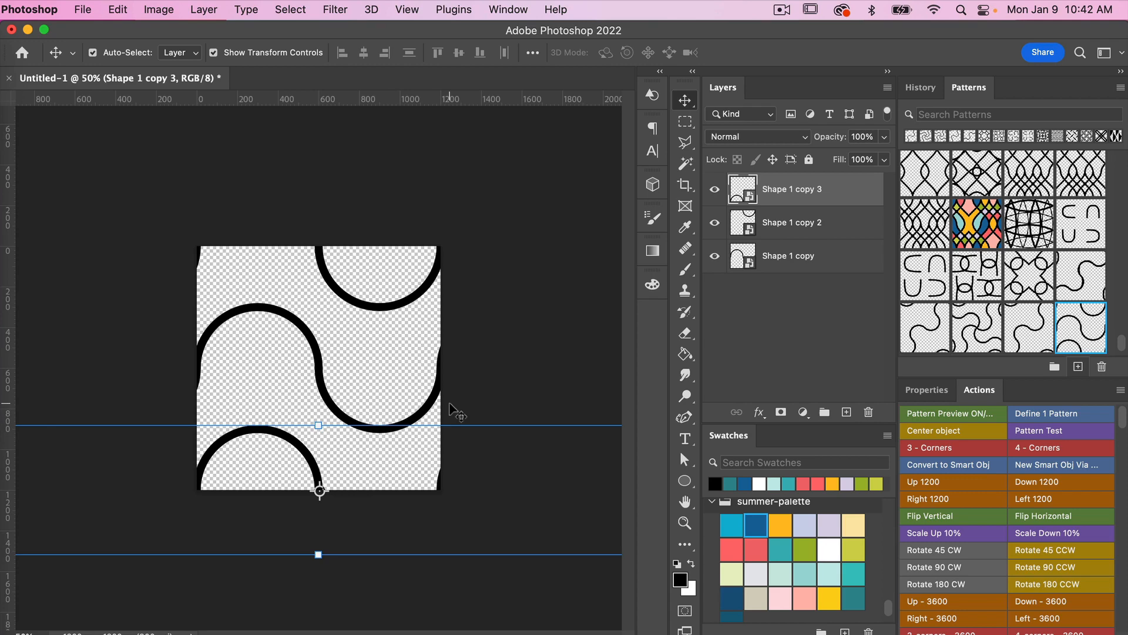
{"action": "mouse_move", "coordinate": [418, 21]}
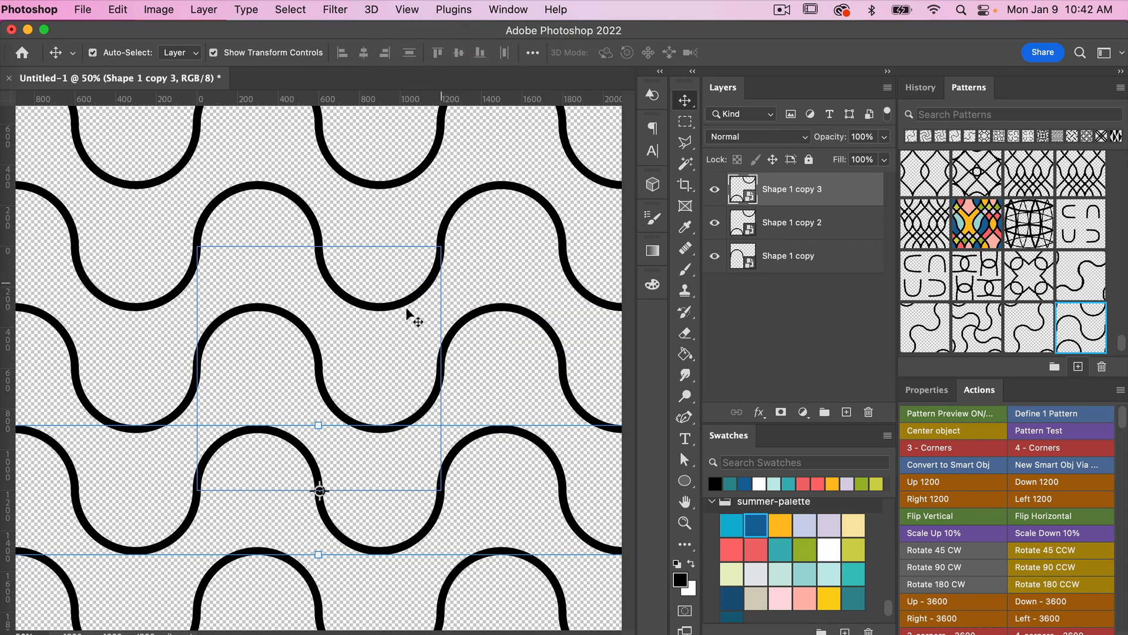
{"action": "mouse_move", "coordinate": [306, 251]}
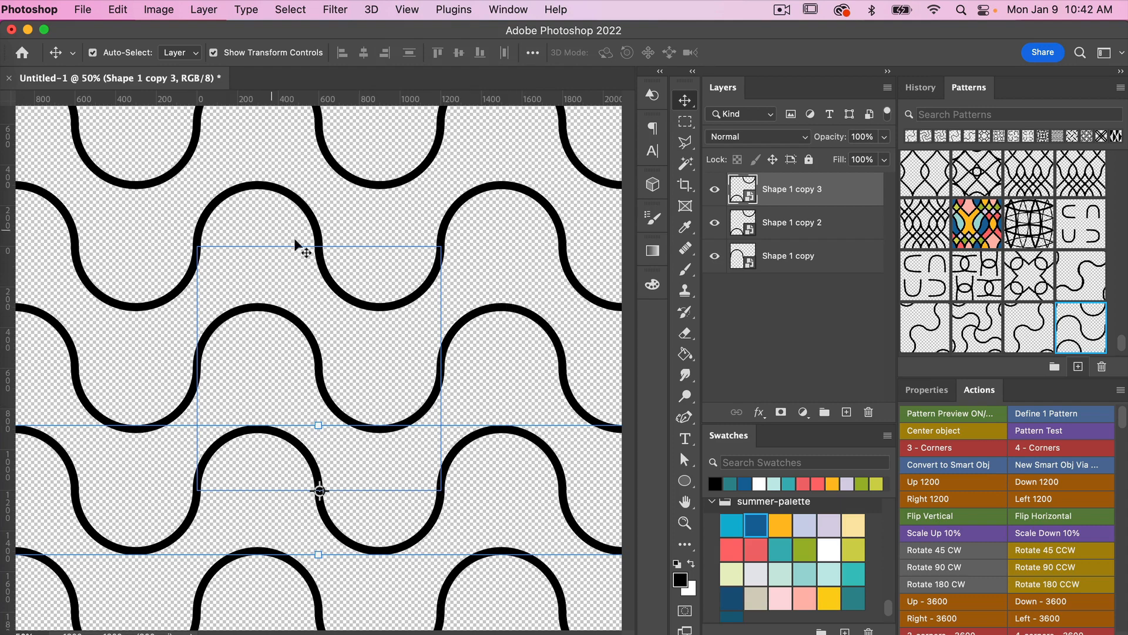
{"action": "mouse_move", "coordinate": [559, 430]}
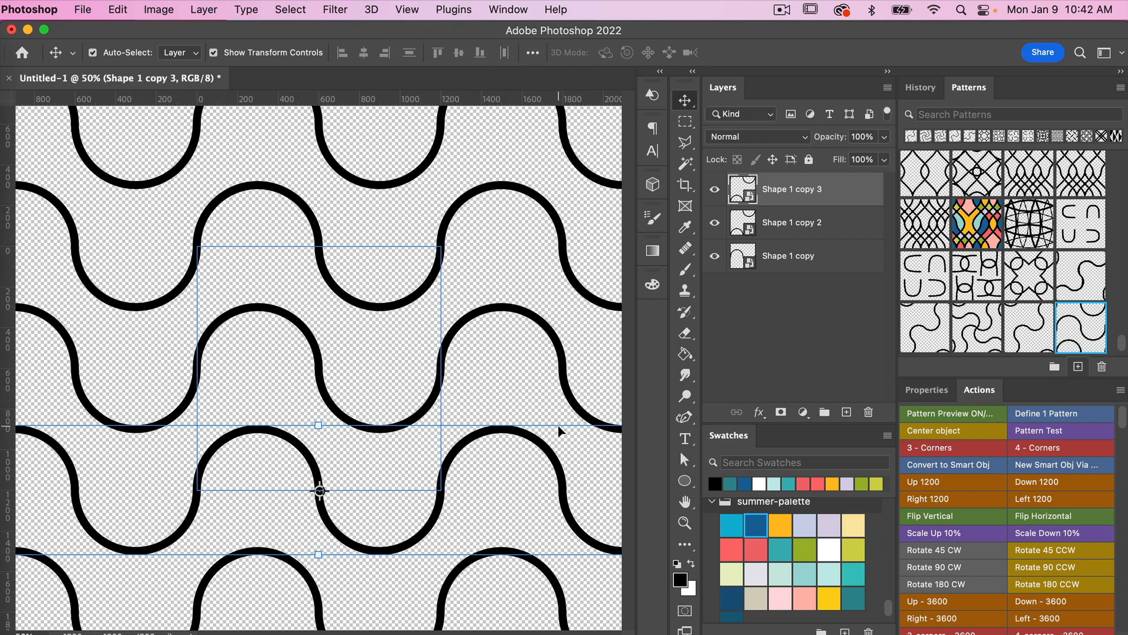
{"action": "left_click", "coordinate": [787, 255]}
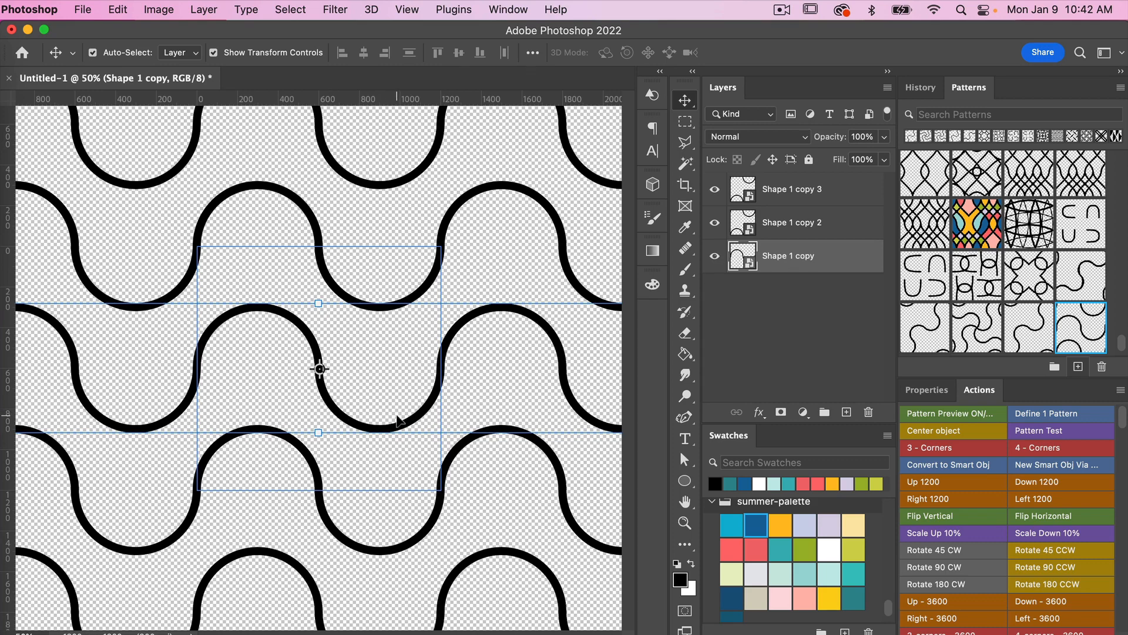
- Flip the middle wave vertically and save the interlocking tile as another pattern
{"action": "left_click", "coordinate": [118, 10]}
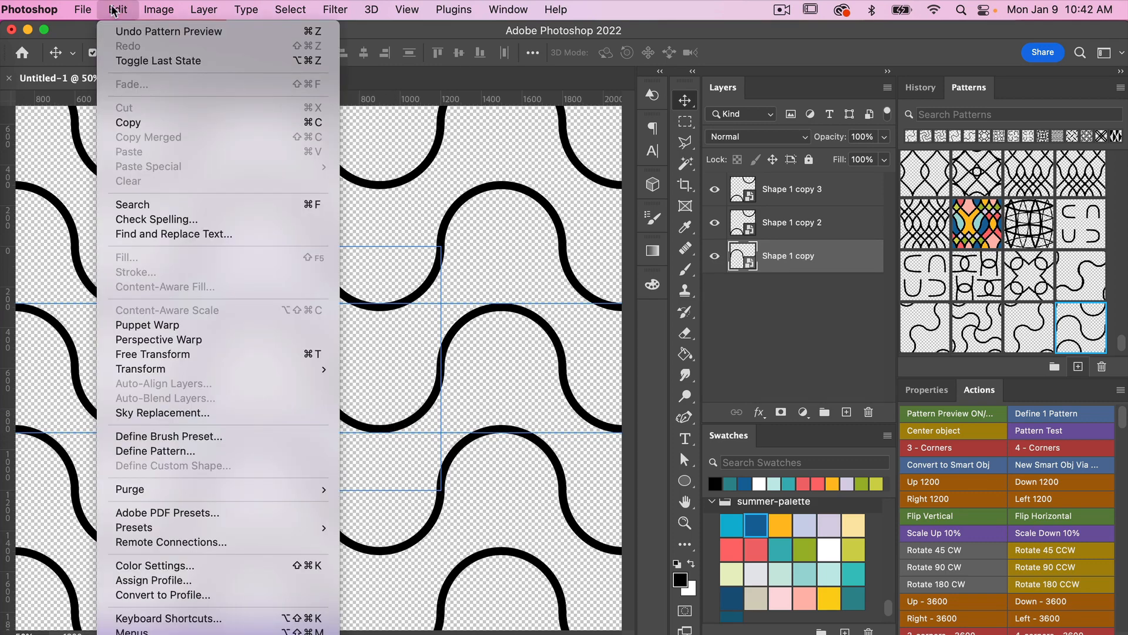
{"action": "mouse_move", "coordinate": [141, 368]}
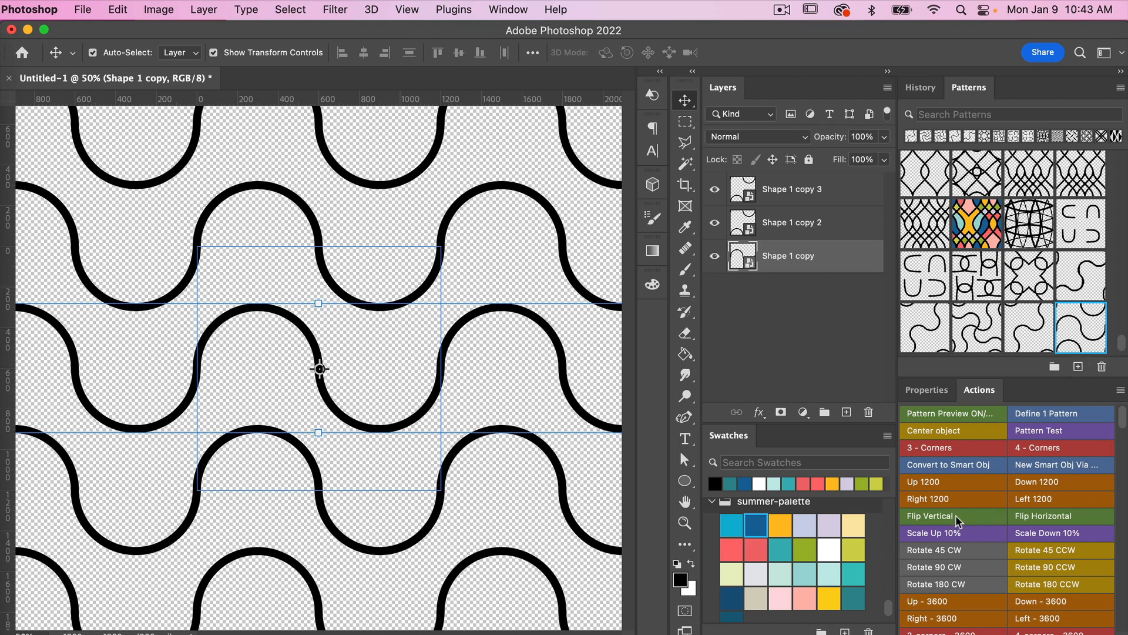
{"action": "left_click", "coordinate": [930, 516]}
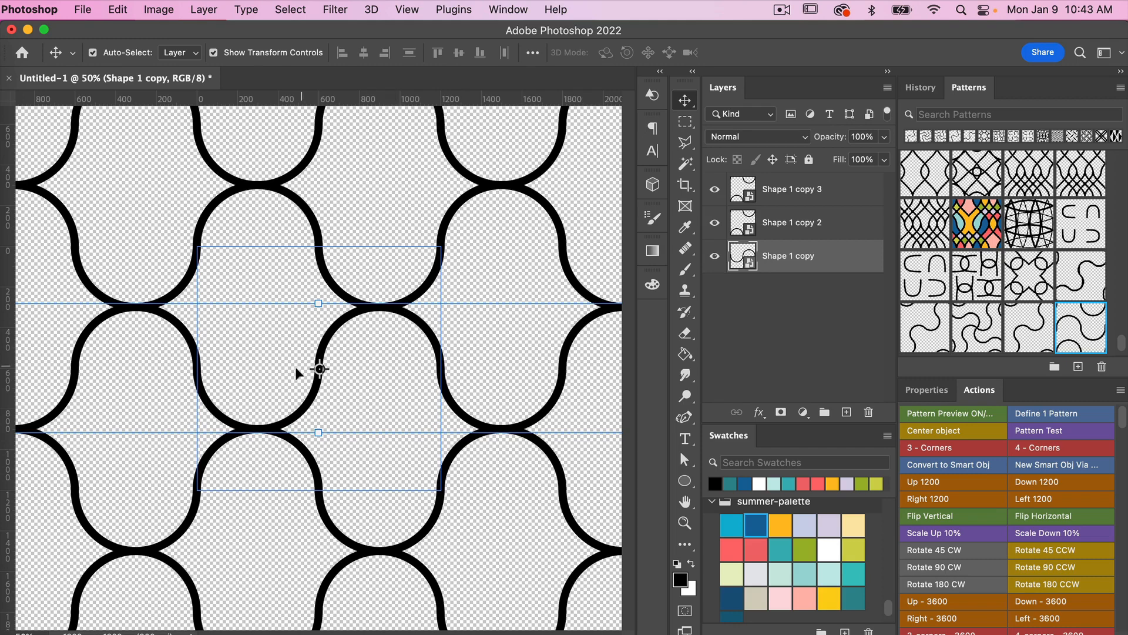
{"action": "mouse_move", "coordinate": [465, 358]}
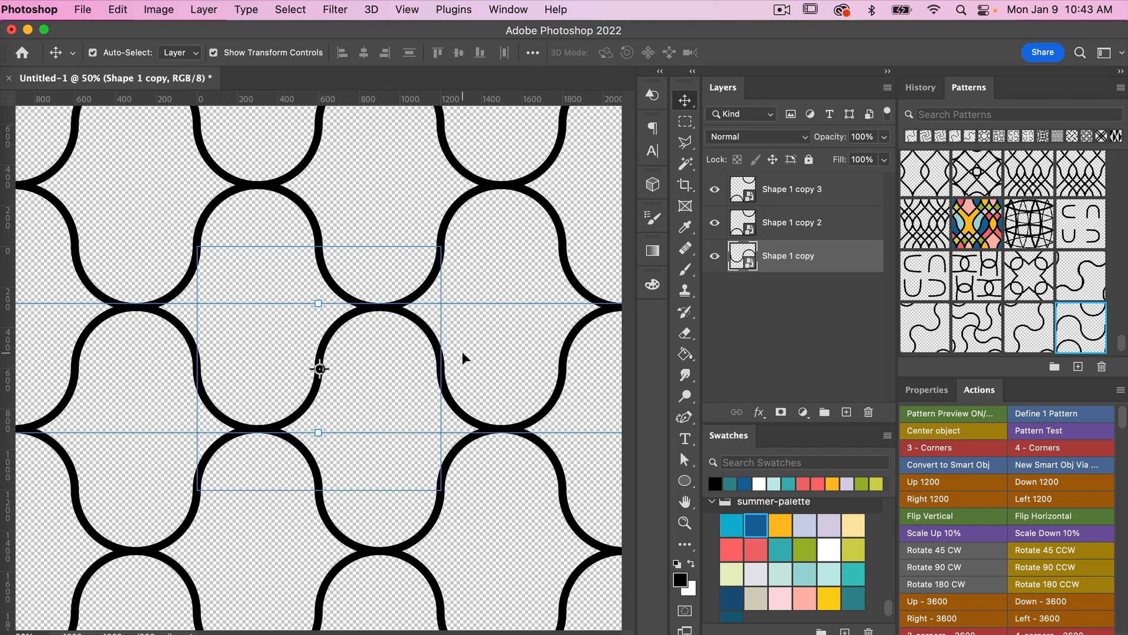
{"action": "mouse_move", "coordinate": [467, 350]}
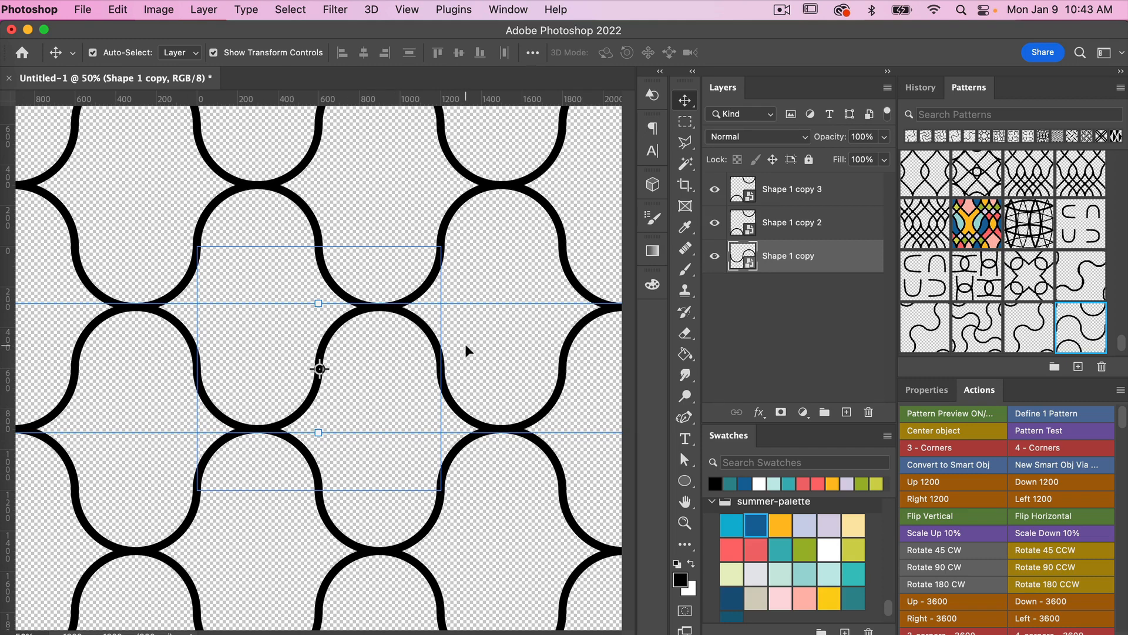
{"action": "left_click", "coordinate": [1078, 367]}
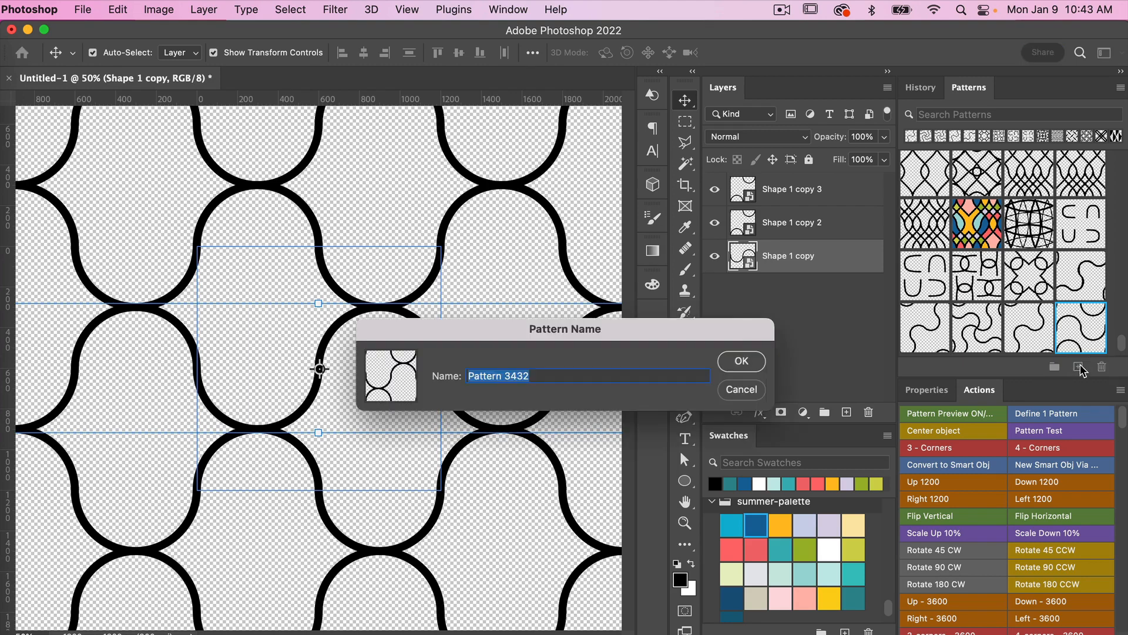
{"action": "left_click", "coordinate": [741, 361]}
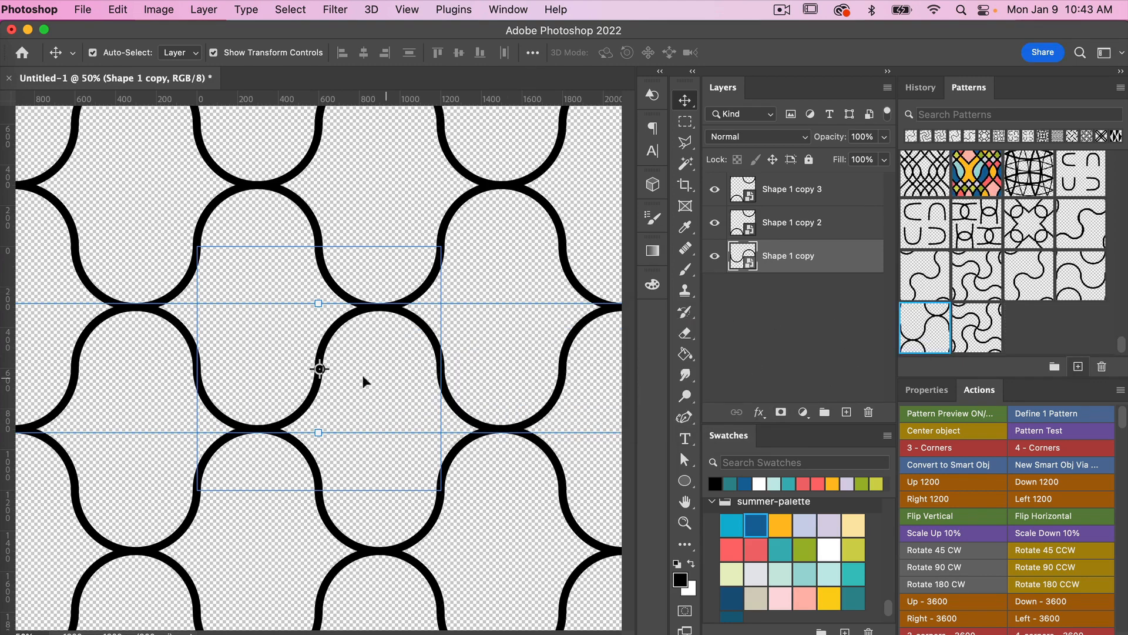
{"action": "mouse_move", "coordinate": [329, 204]}
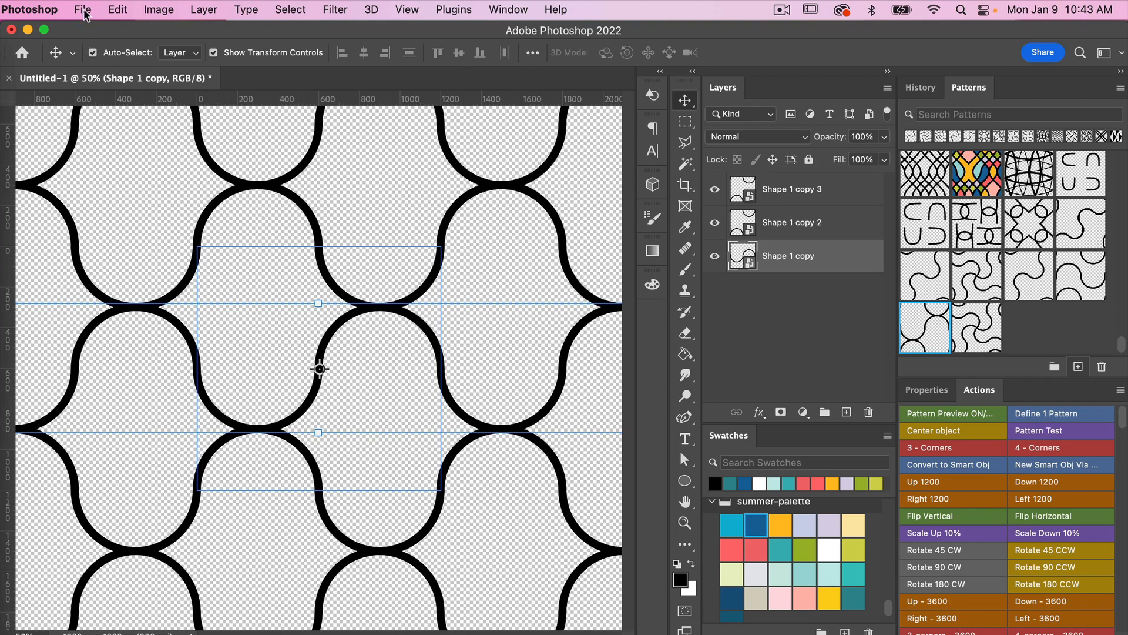
- Create a new document from the 3600 × 3600 px, 300 ppi recent preset with a transparent background
{"action": "left_click", "coordinate": [83, 9]}
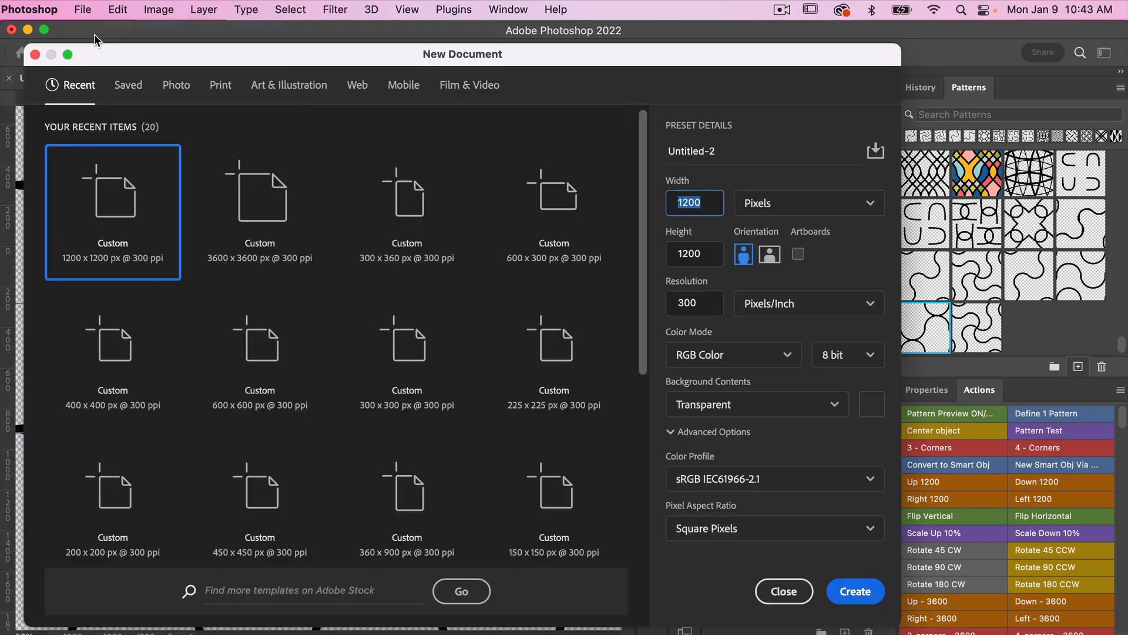
{"action": "left_click", "coordinate": [259, 190]}
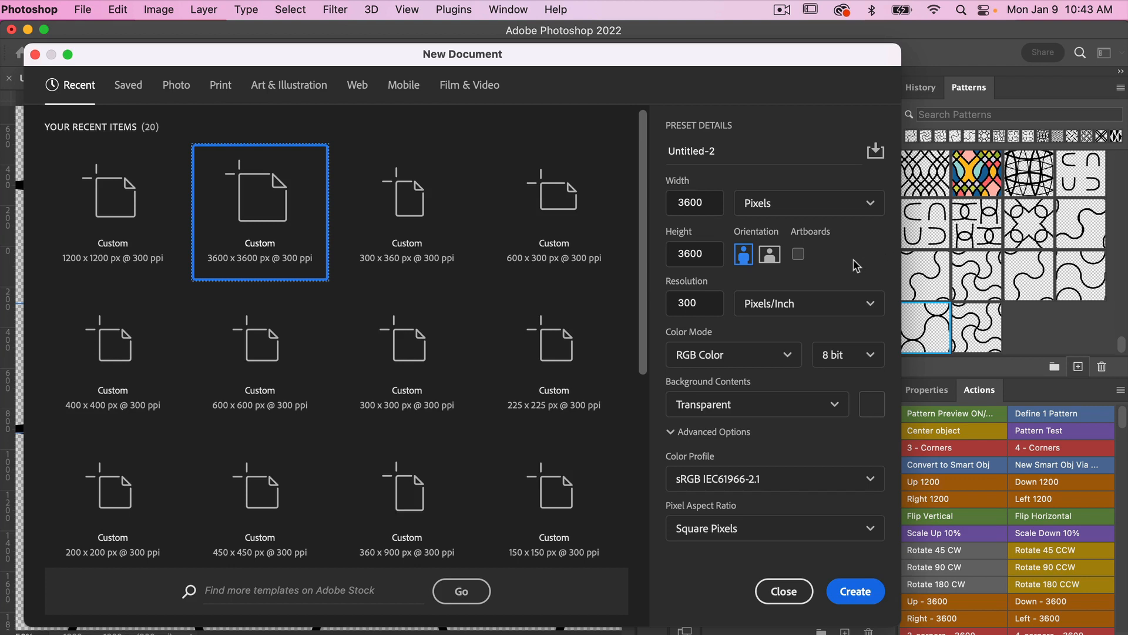
{"action": "left_click", "coordinate": [694, 303]}
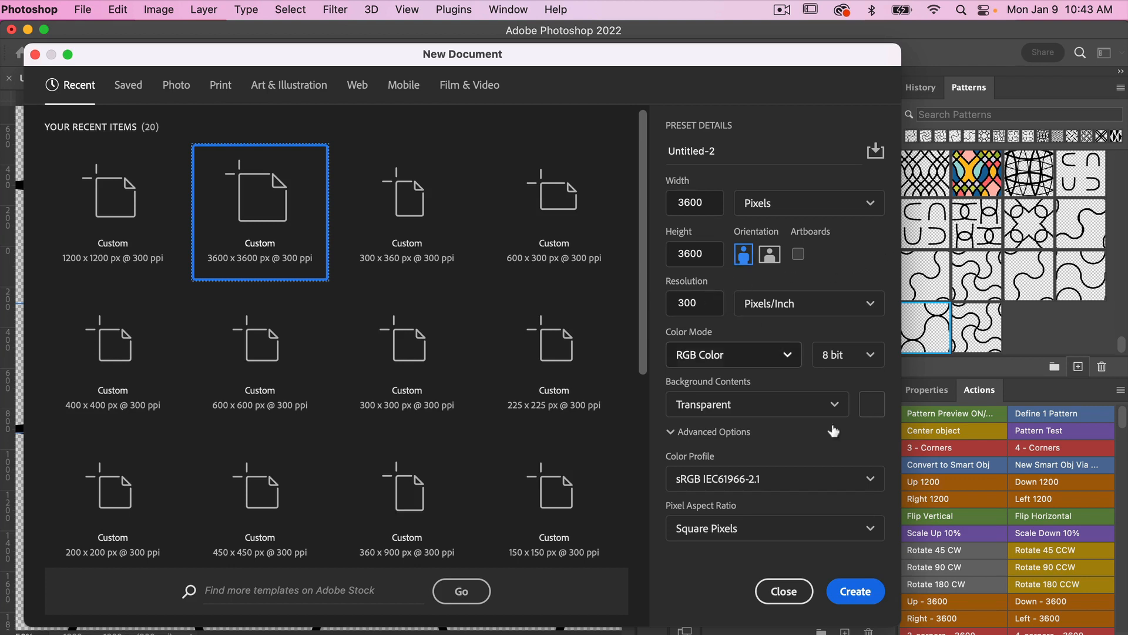
{"action": "left_click", "coordinate": [855, 591]}
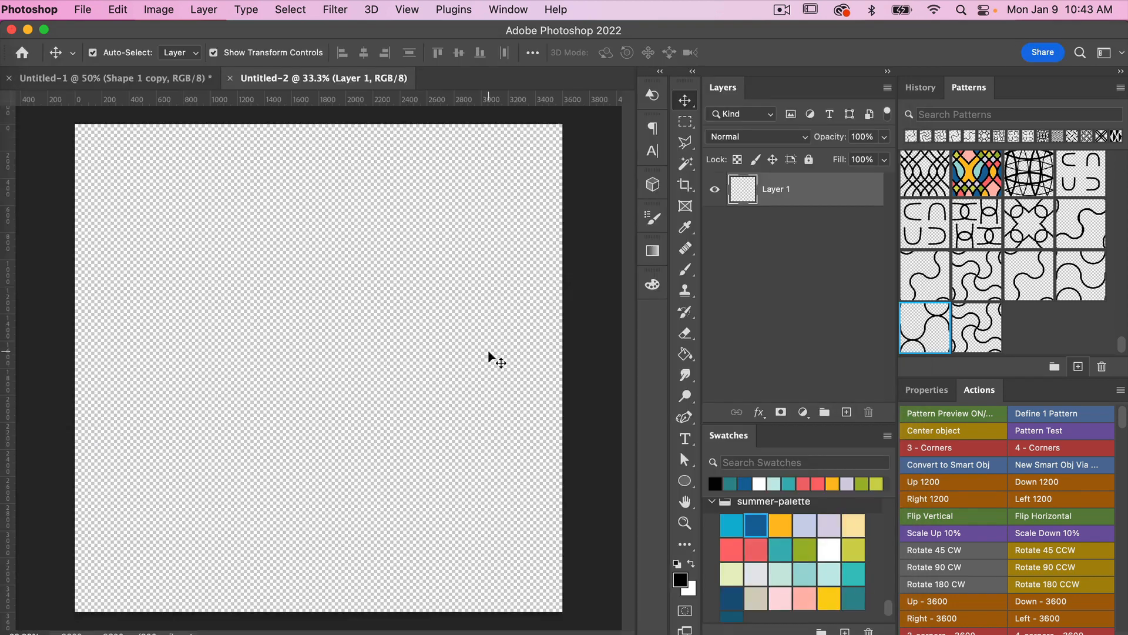
{"action": "mouse_move", "coordinate": [1067, 303]}
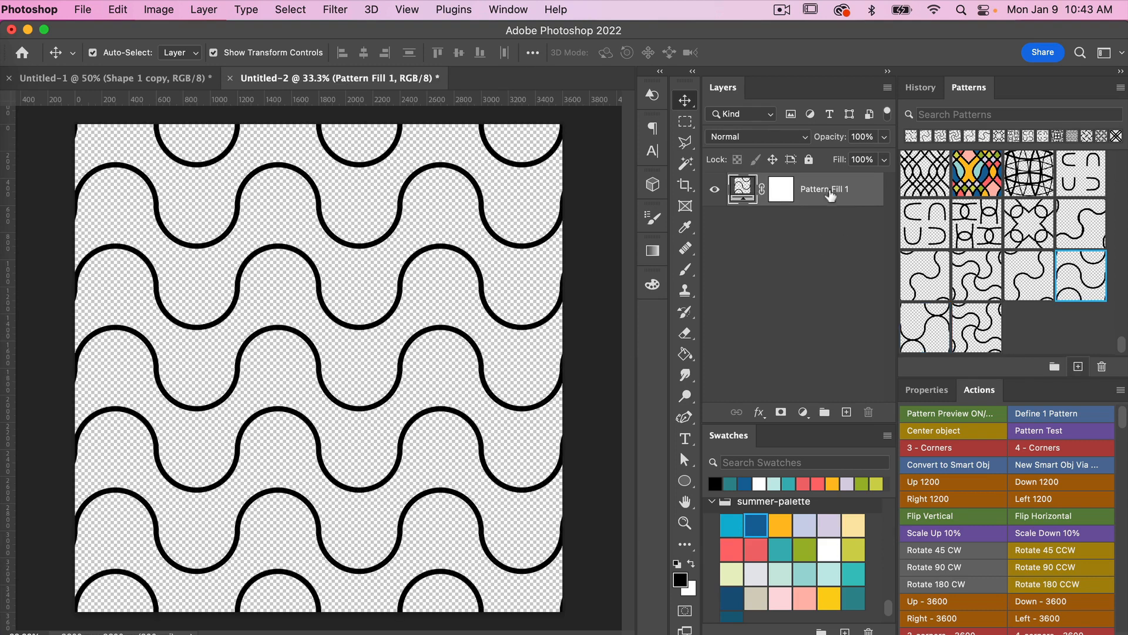
{"action": "mouse_move", "coordinate": [820, 255]}
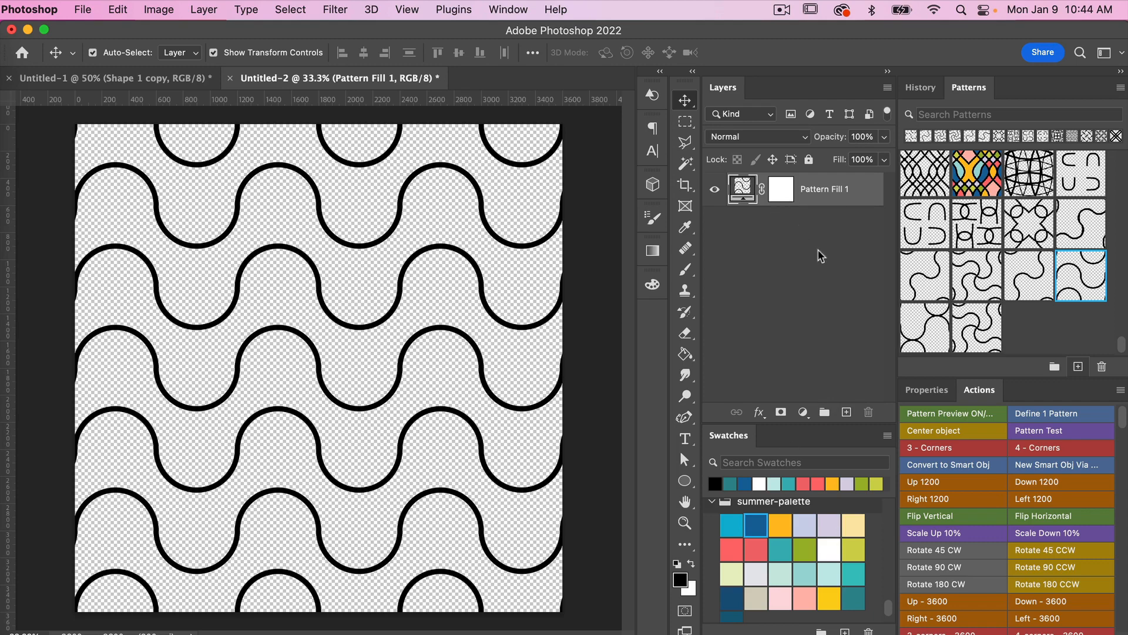
- Add a Solid Color fill layer set to white (#fff) beneath the wavy pattern fill
{"action": "left_click", "coordinate": [802, 413]}
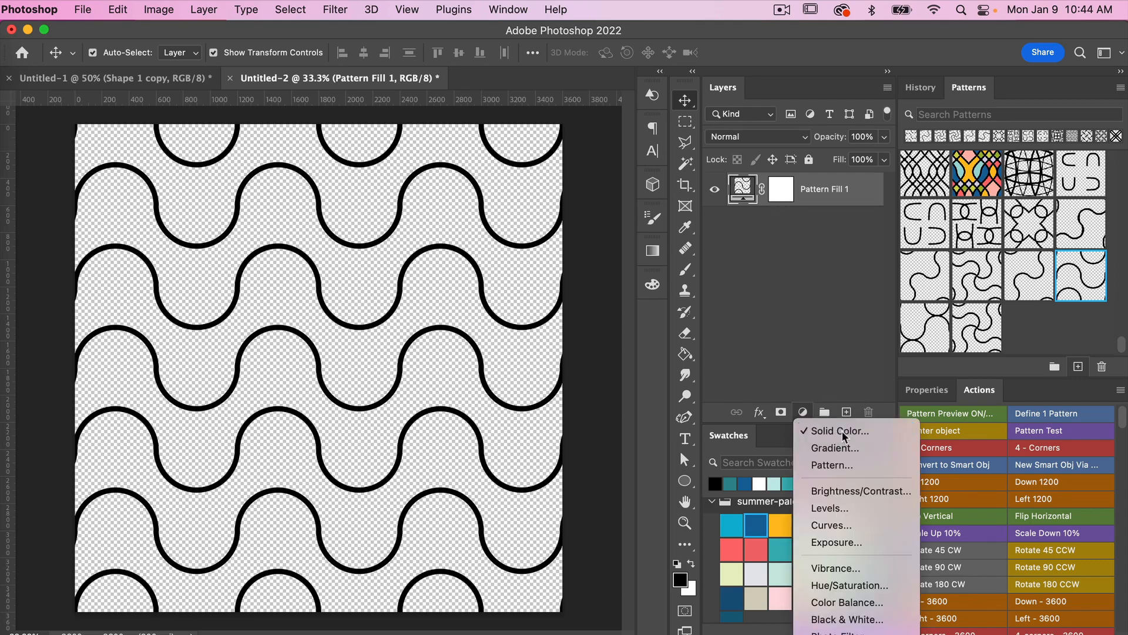
{"action": "left_click", "coordinate": [840, 430]}
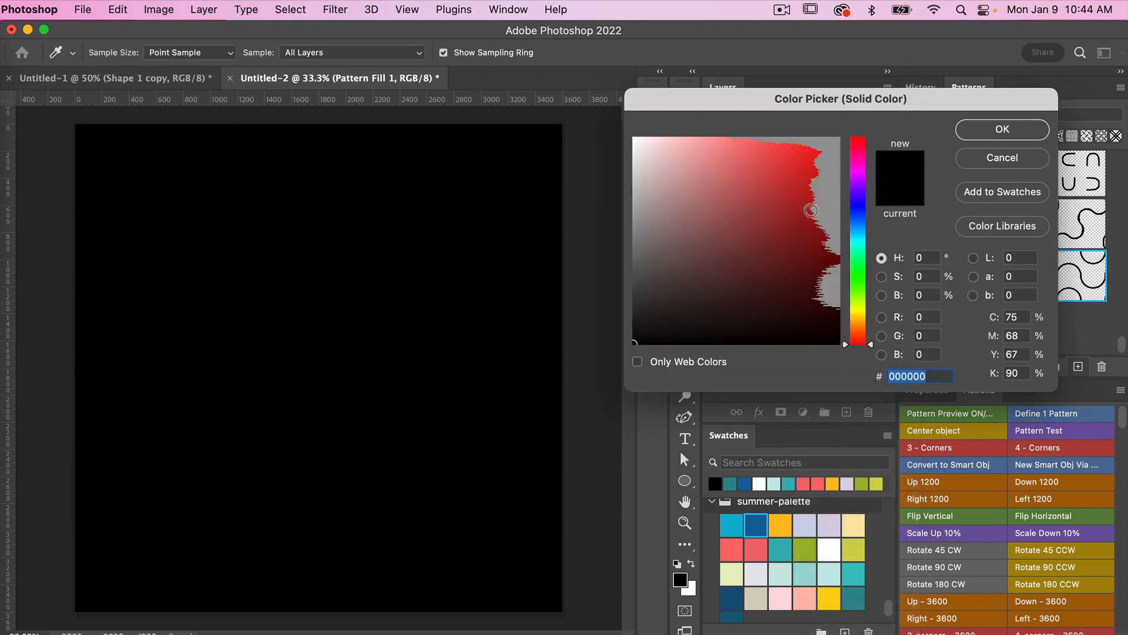
{"action": "left_click", "coordinate": [771, 254]}
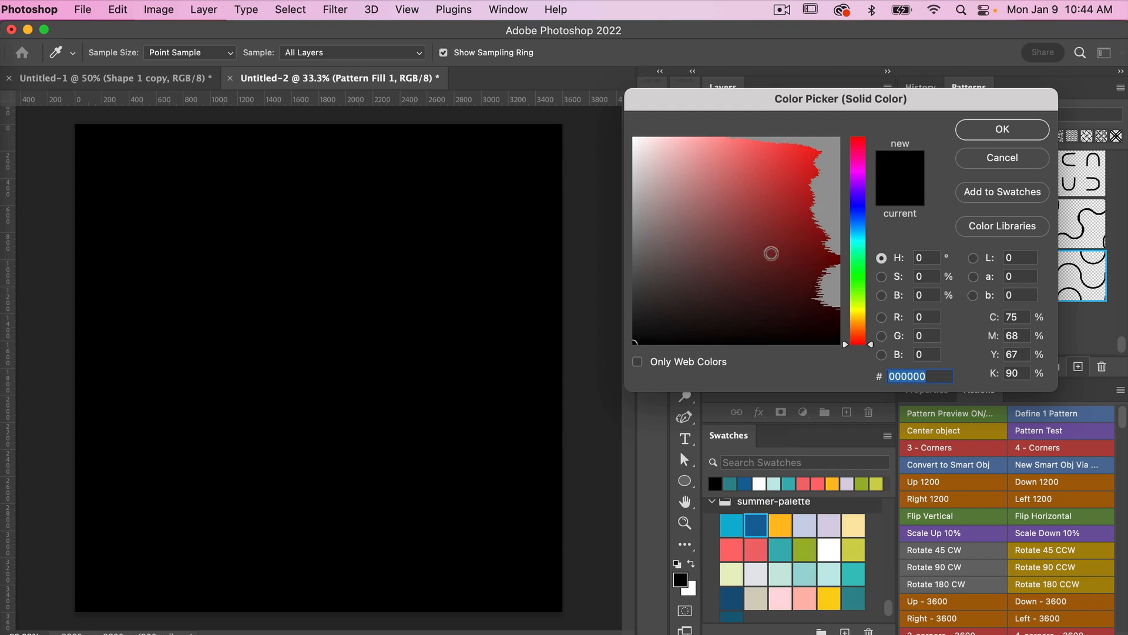
{"action": "type", "text": "fff"}
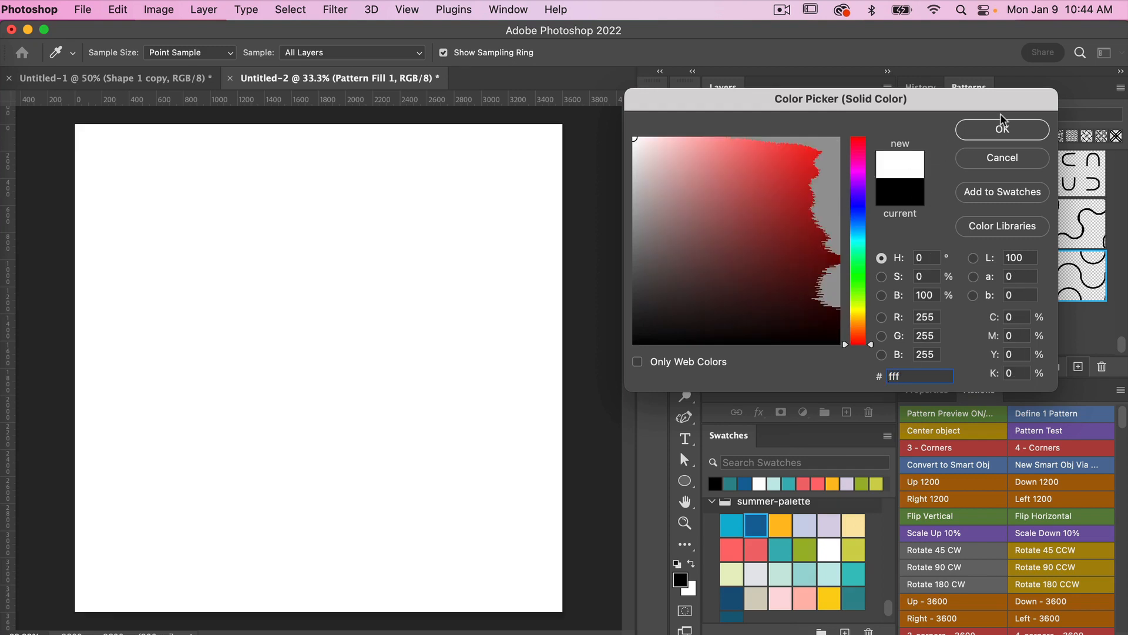
{"action": "left_click", "coordinate": [1002, 129]}
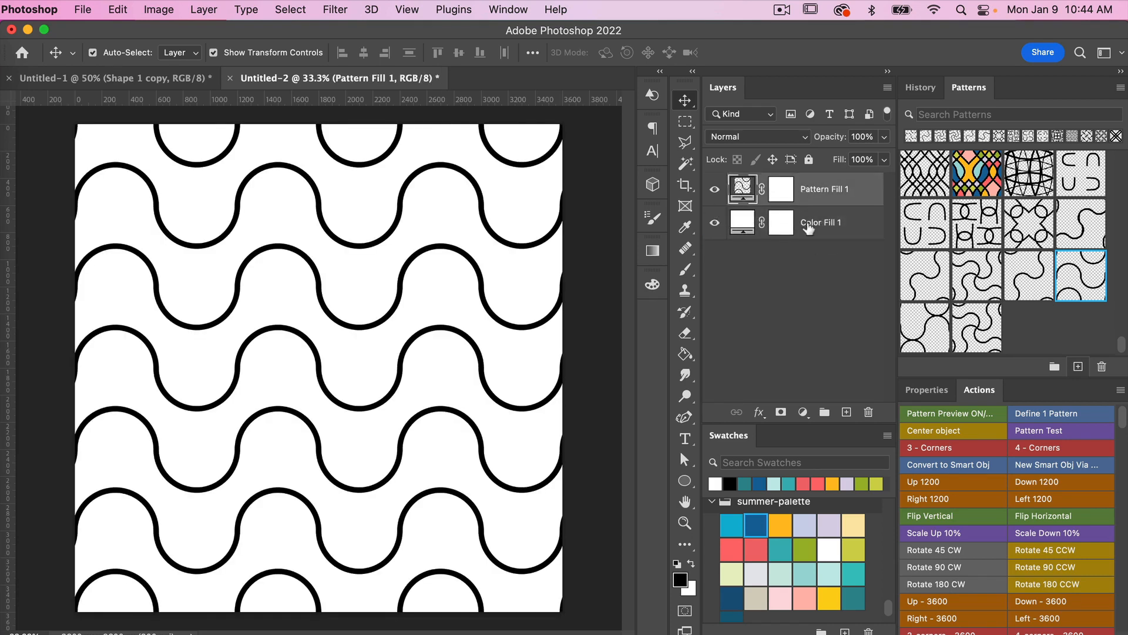
- Add a blue Solid Color fill layer and clip it to the pattern layer to recolor the waves
{"action": "left_click", "coordinate": [803, 411]}
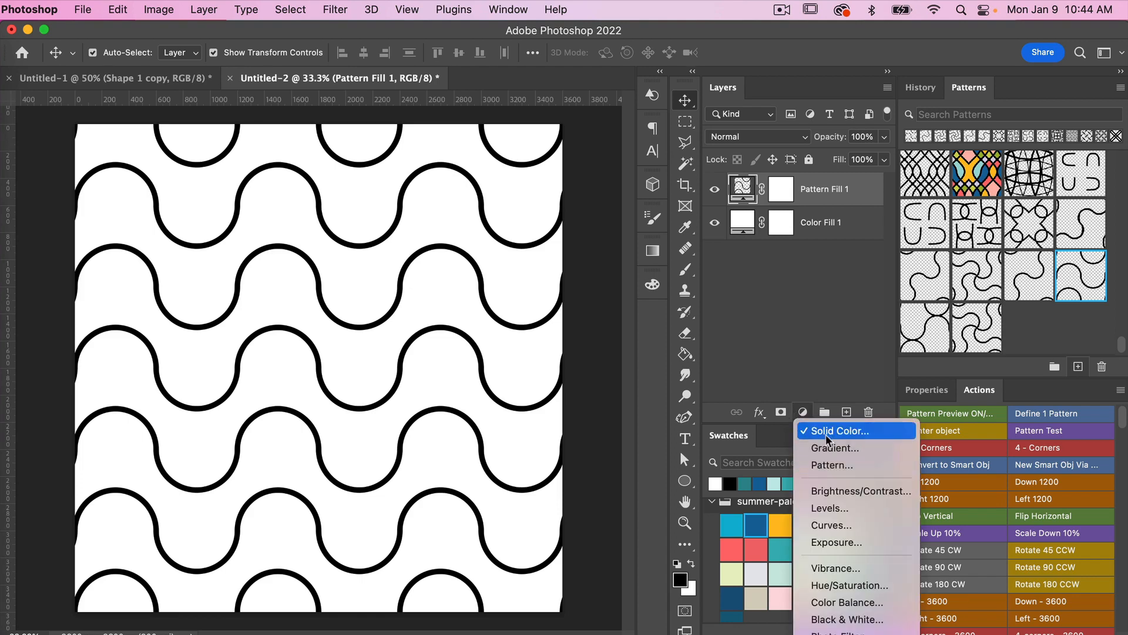
{"action": "left_click", "coordinate": [837, 430]}
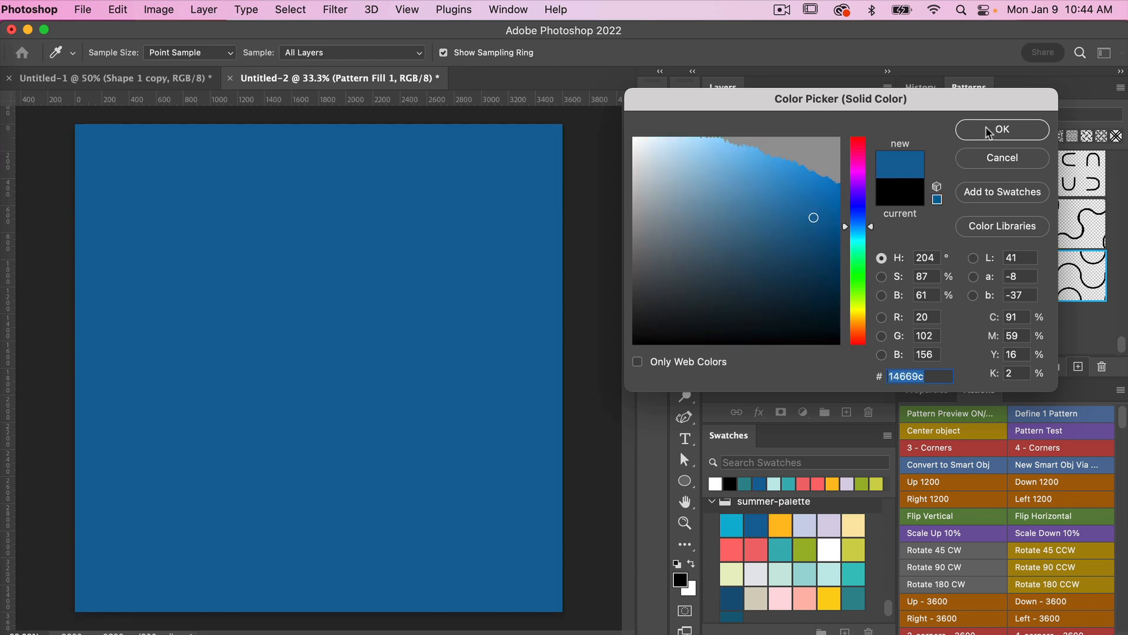
{"action": "left_click", "coordinate": [1001, 129]}
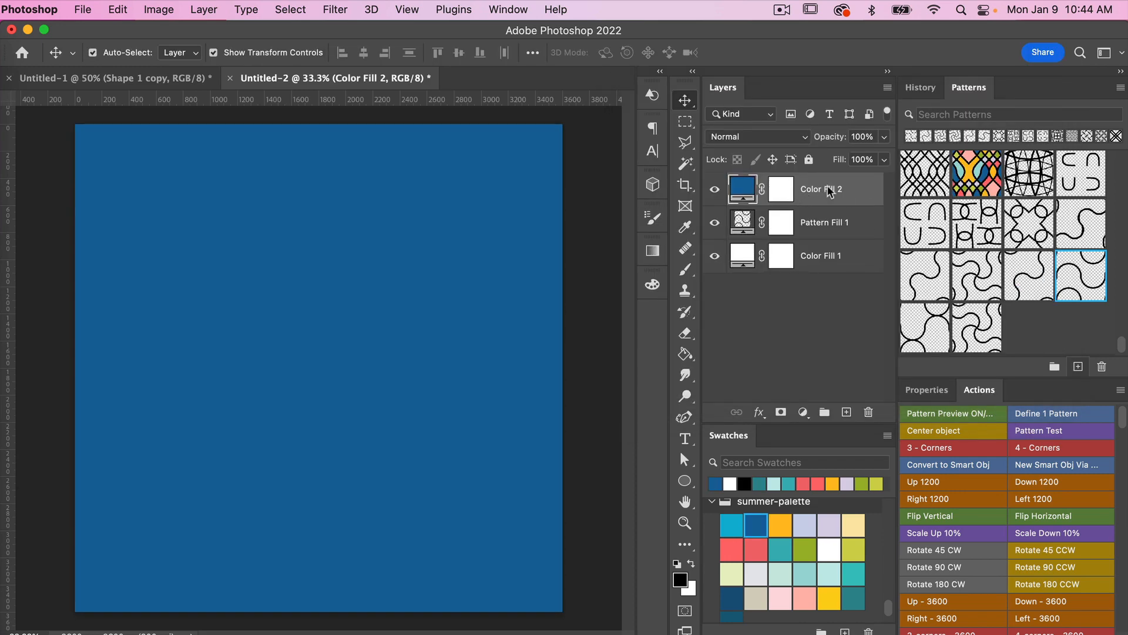
{"action": "right_click", "coordinate": [821, 188]}
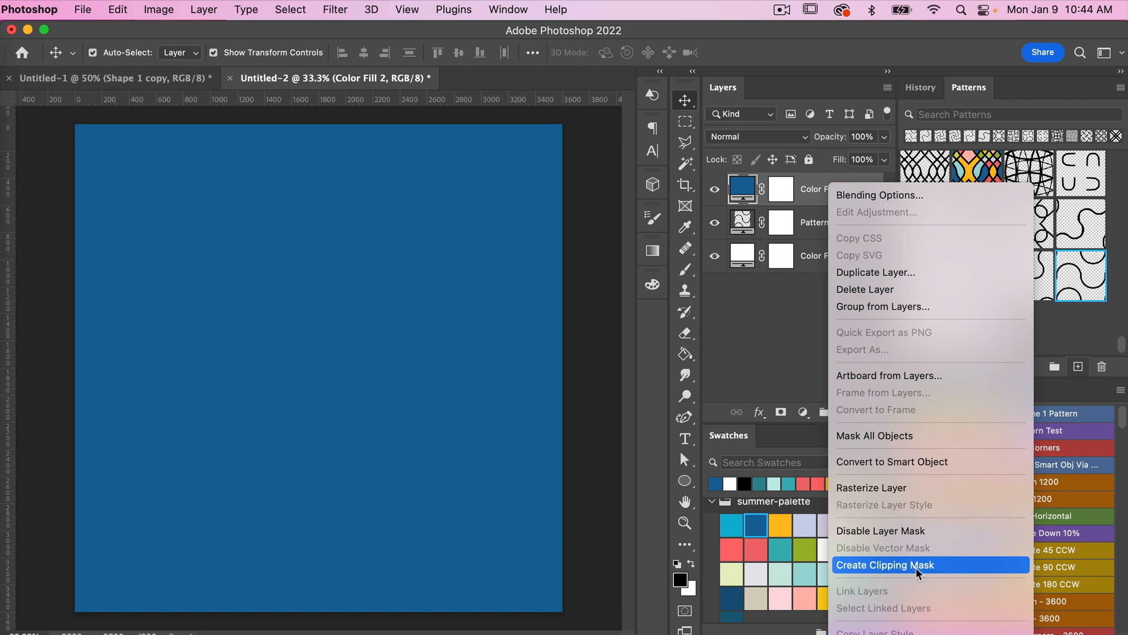
{"action": "left_click", "coordinate": [883, 566]}
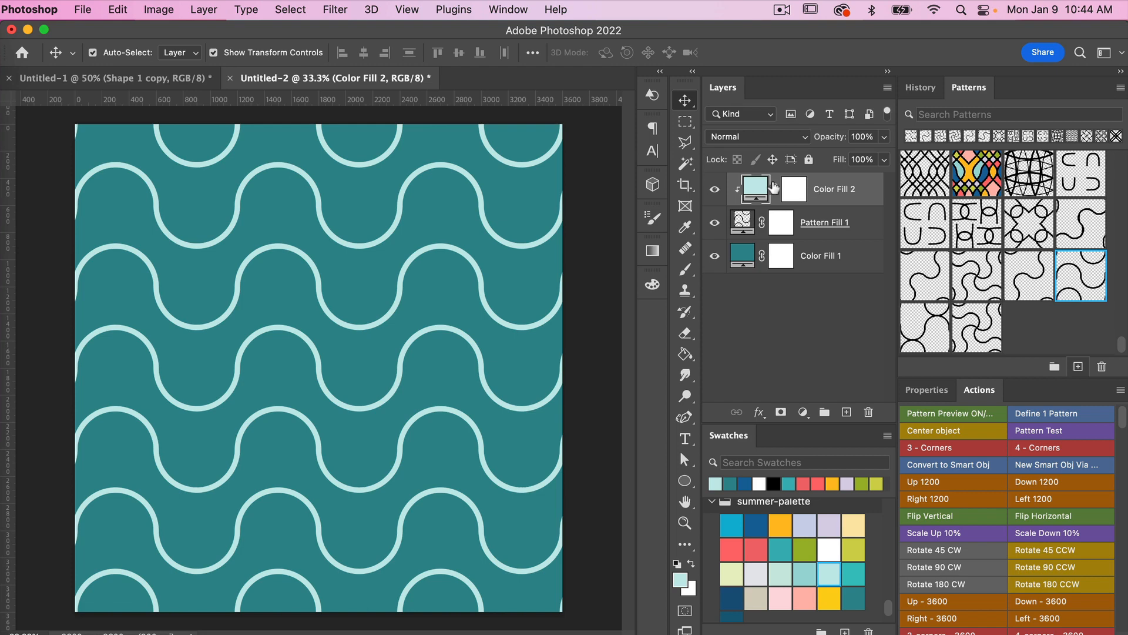
{"action": "mouse_move", "coordinate": [760, 258]}
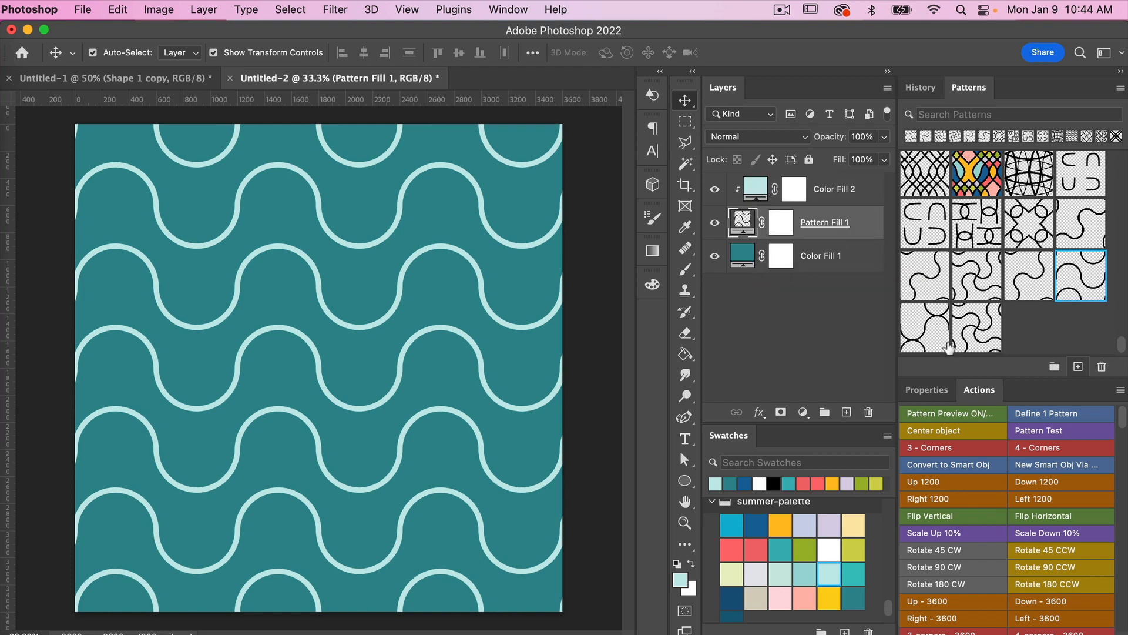
- Switch the fill to the other wavy tile pattern and set its scale to 50%
{"action": "left_click", "coordinate": [925, 328]}
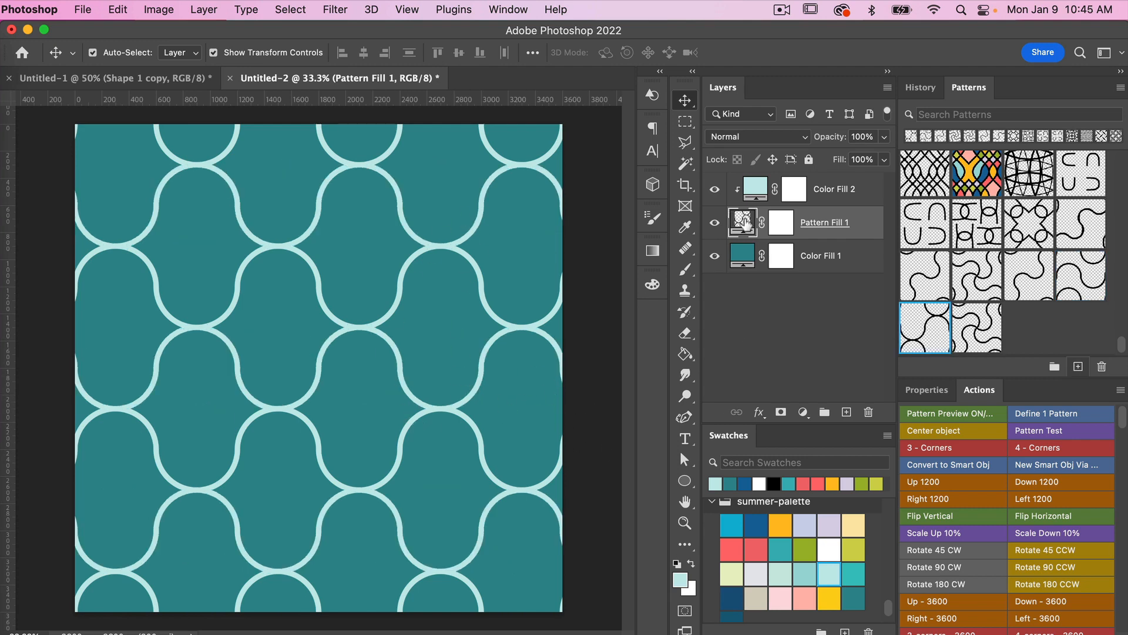
{"action": "double_click", "coordinate": [741, 222]}
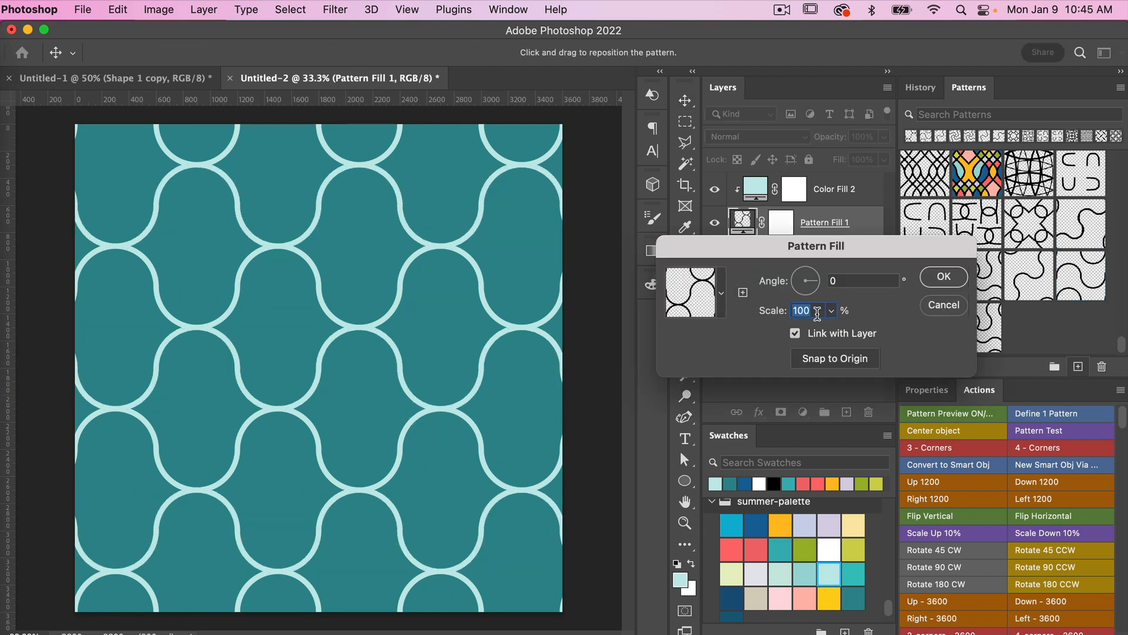
{"action": "type", "text": "50"}
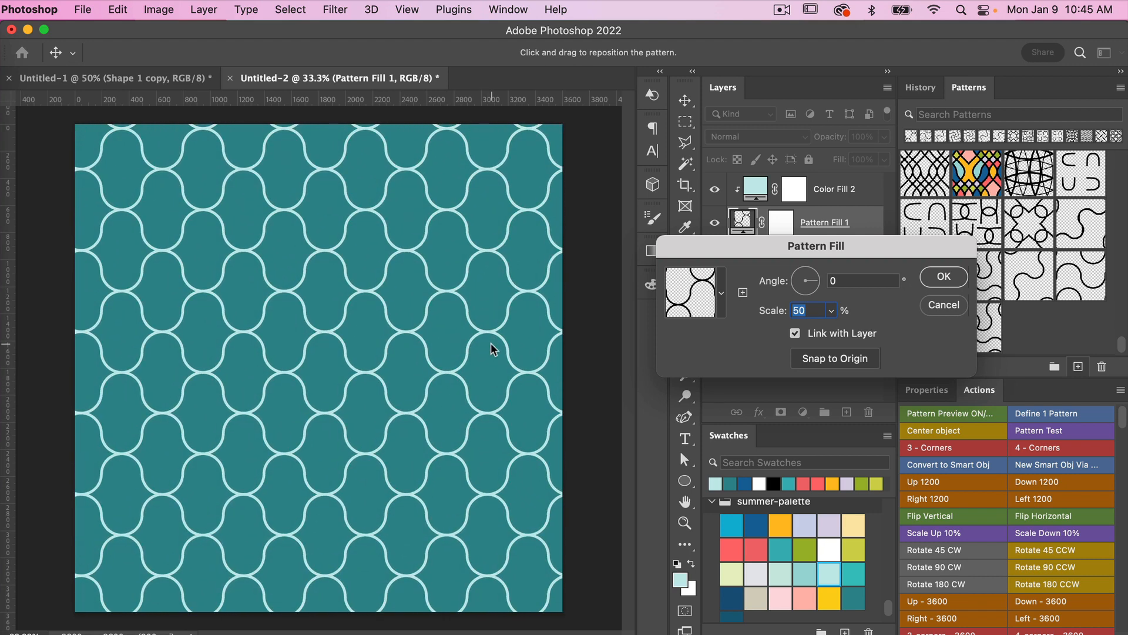
{"action": "mouse_move", "coordinate": [854, 368]}
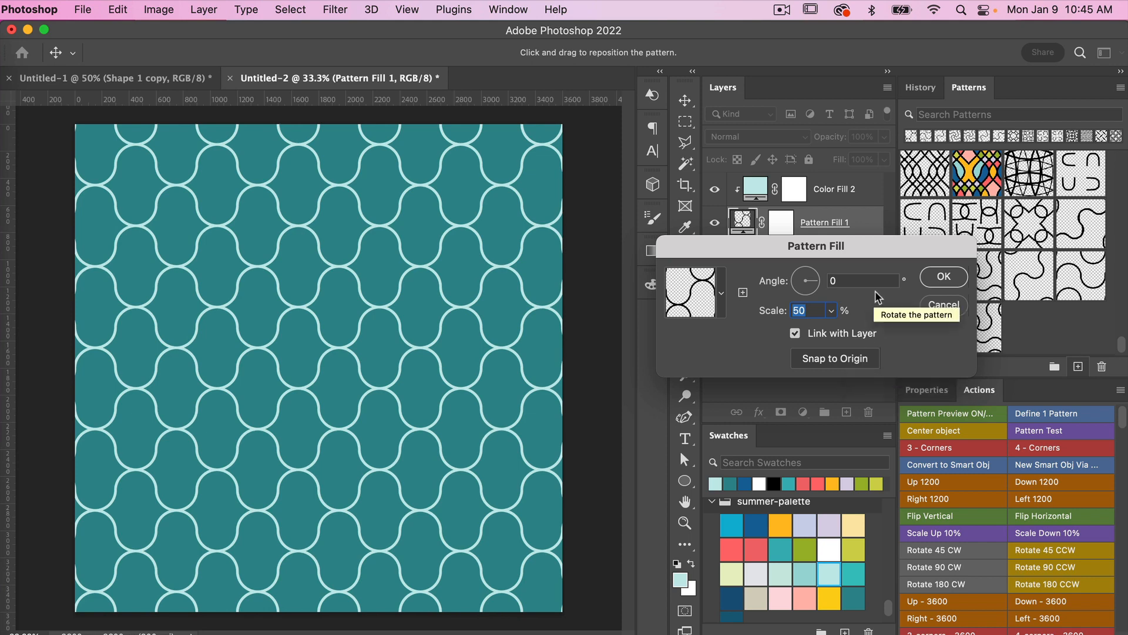
{"action": "left_click", "coordinate": [944, 276]}
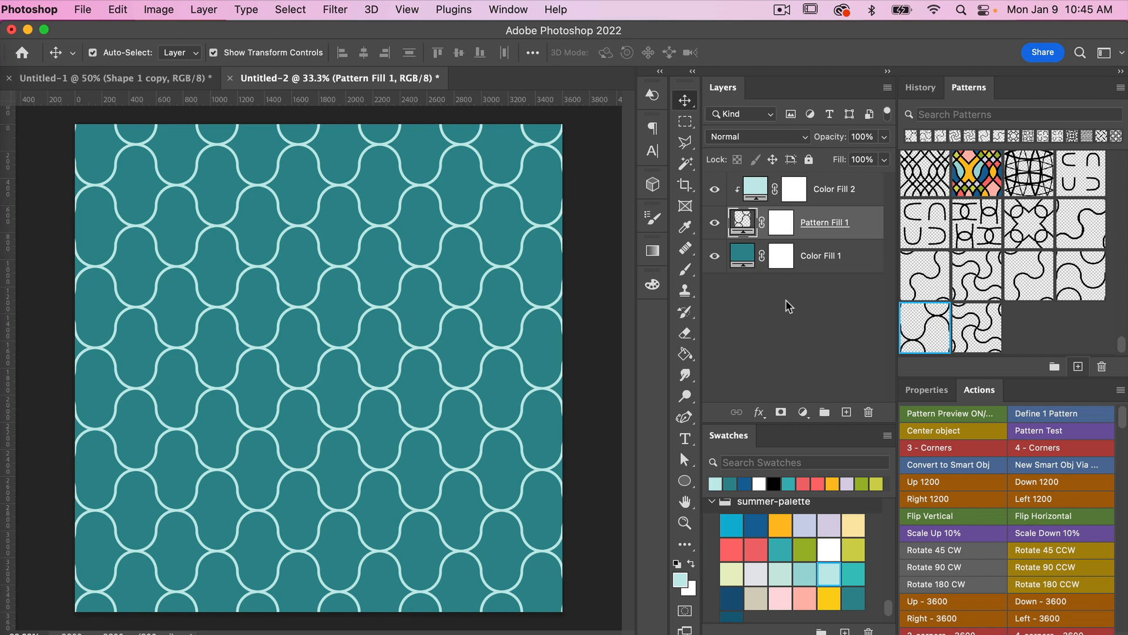
{"action": "mouse_move", "coordinate": [120, 104]}
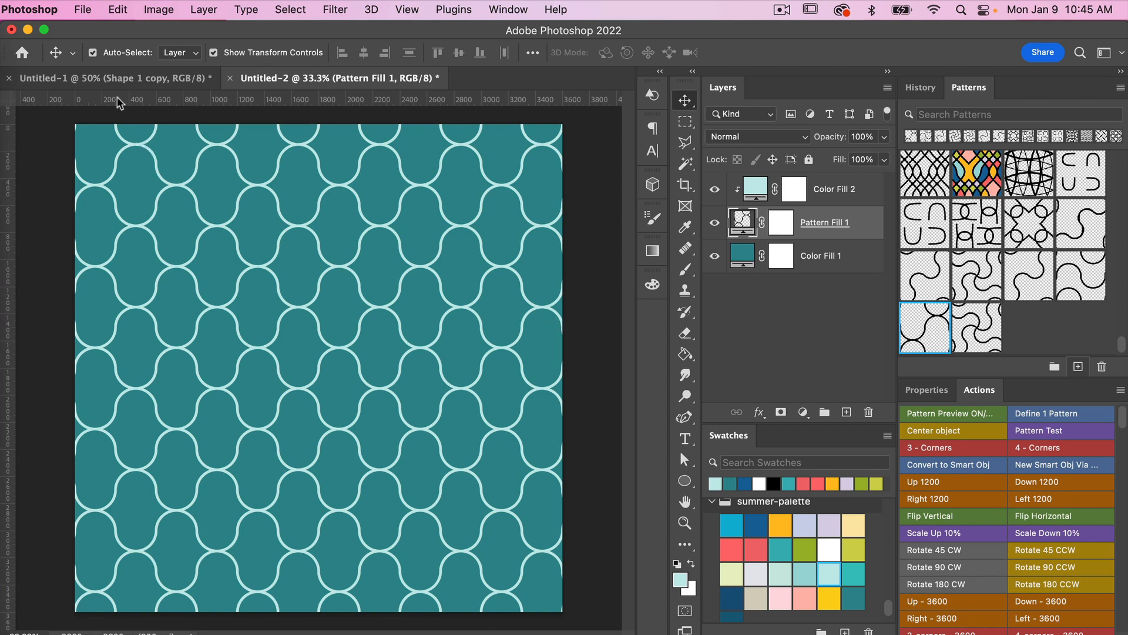
- Set up an Export As with JPG format at 3600 px, reviewing size and color space options
{"action": "left_click", "coordinate": [82, 10]}
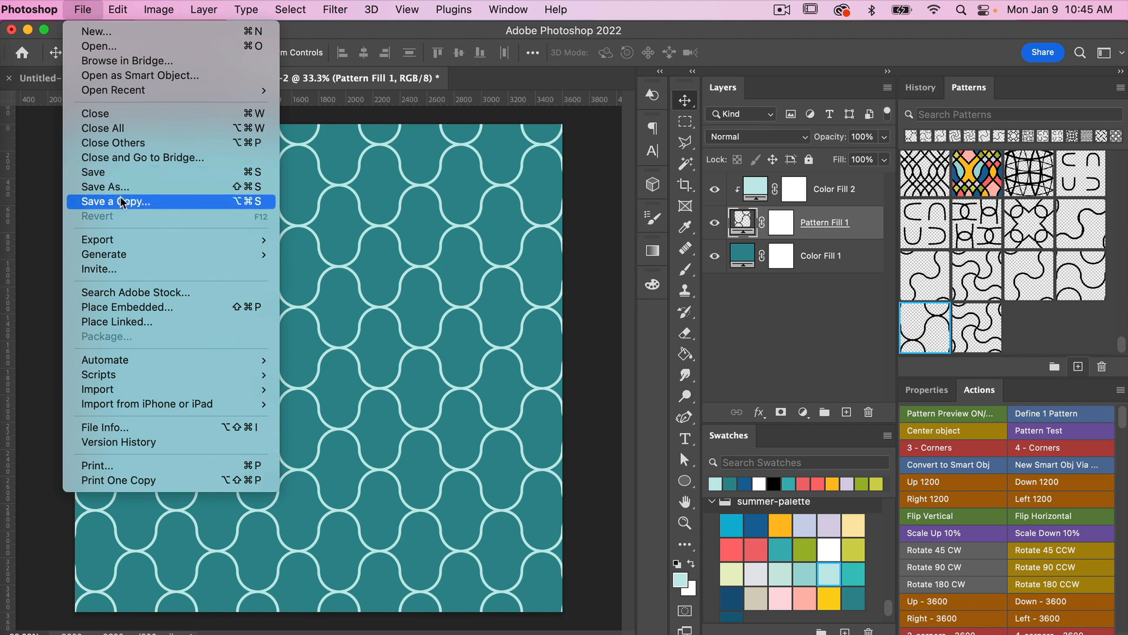
{"action": "left_click", "coordinate": [97, 239]}
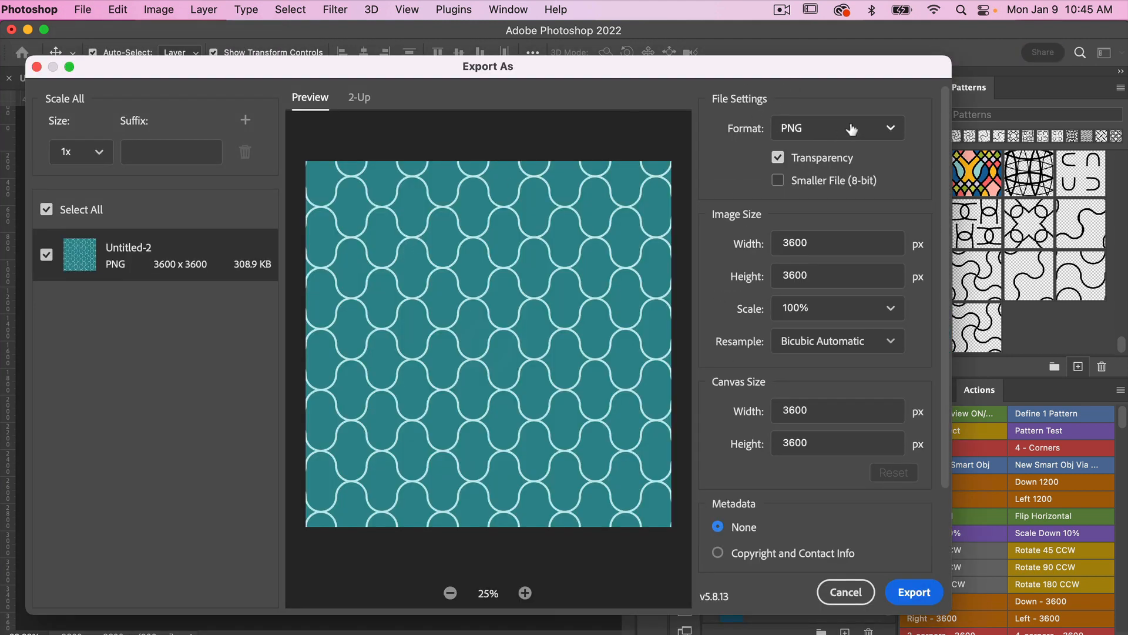
{"action": "left_click", "coordinate": [837, 128]}
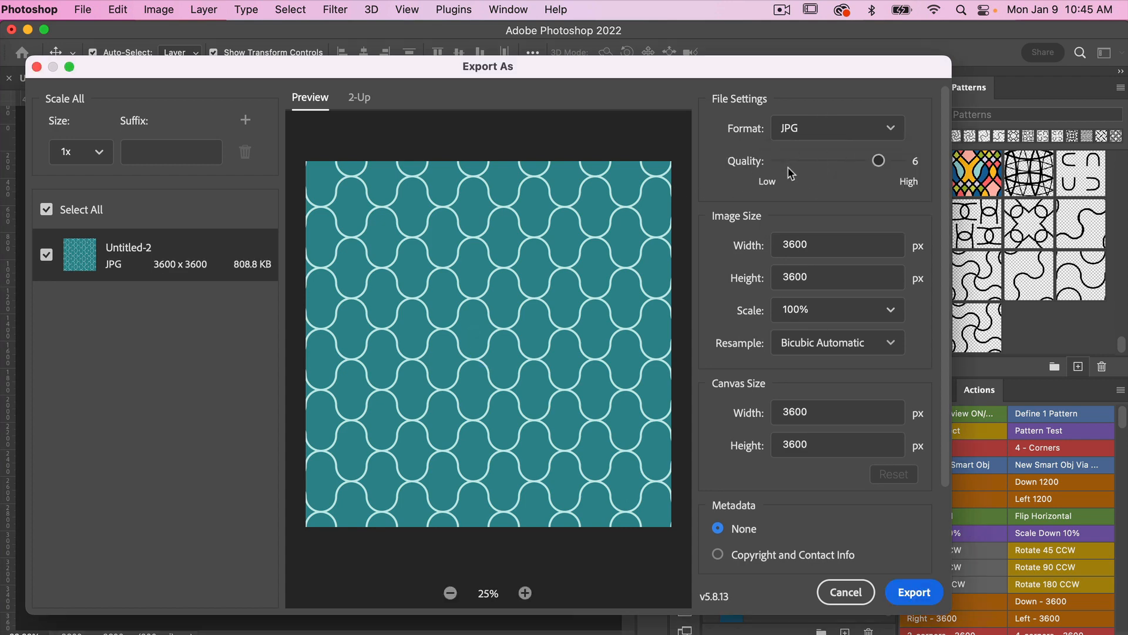
{"action": "mouse_move", "coordinate": [909, 261]}
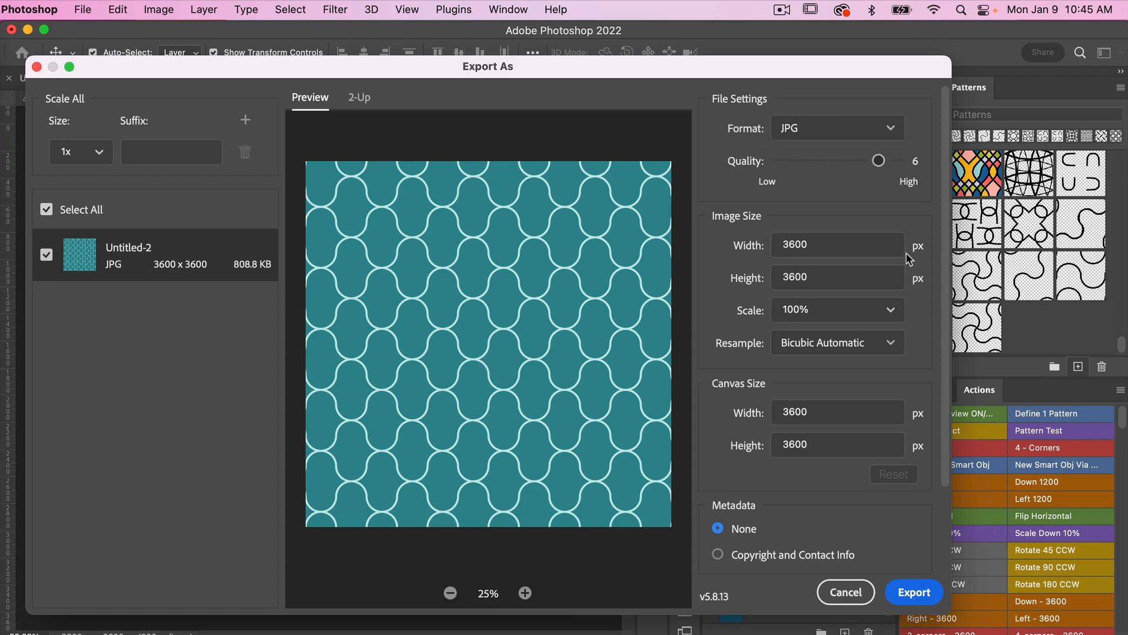
{"action": "mouse_move", "coordinate": [279, 257]}
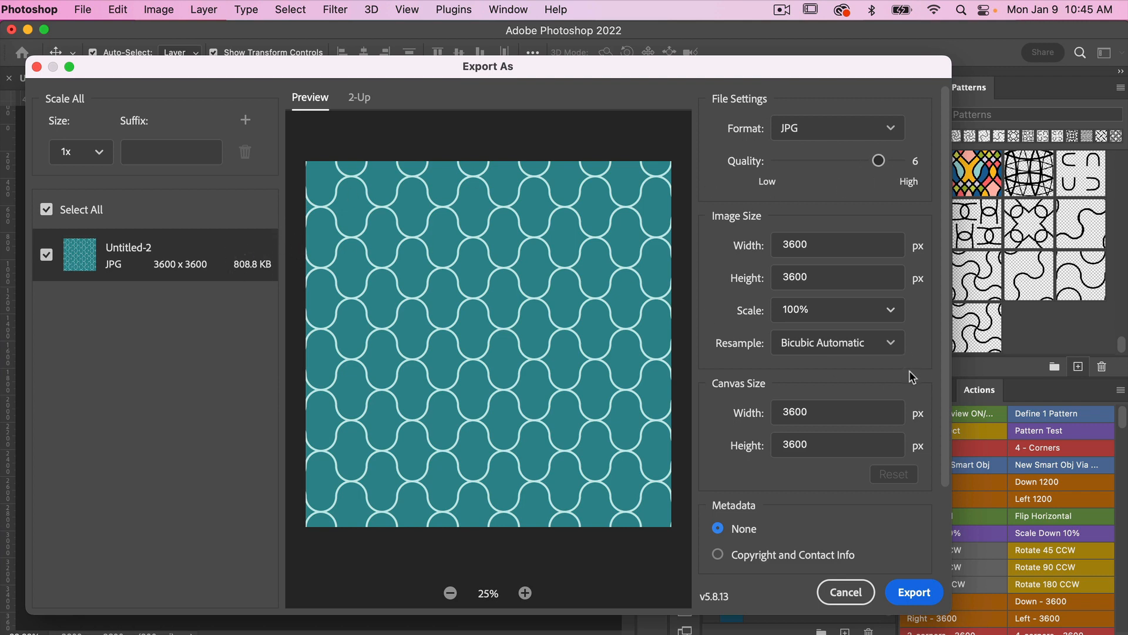
{"action": "scroll", "scroll_direction": "down", "scroll_amount": 3}
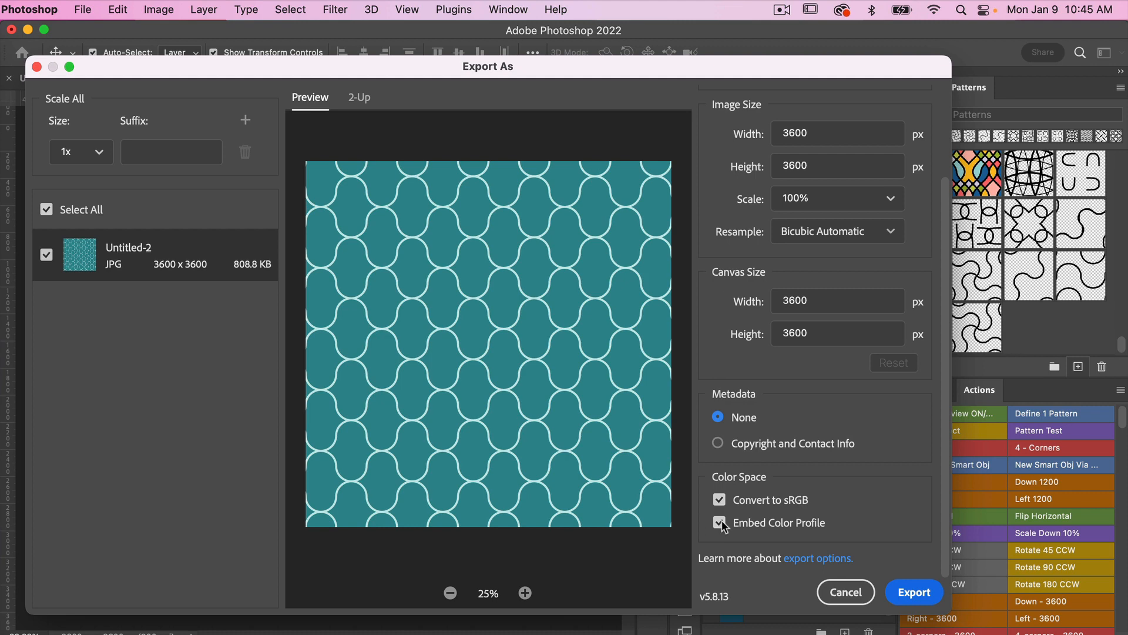